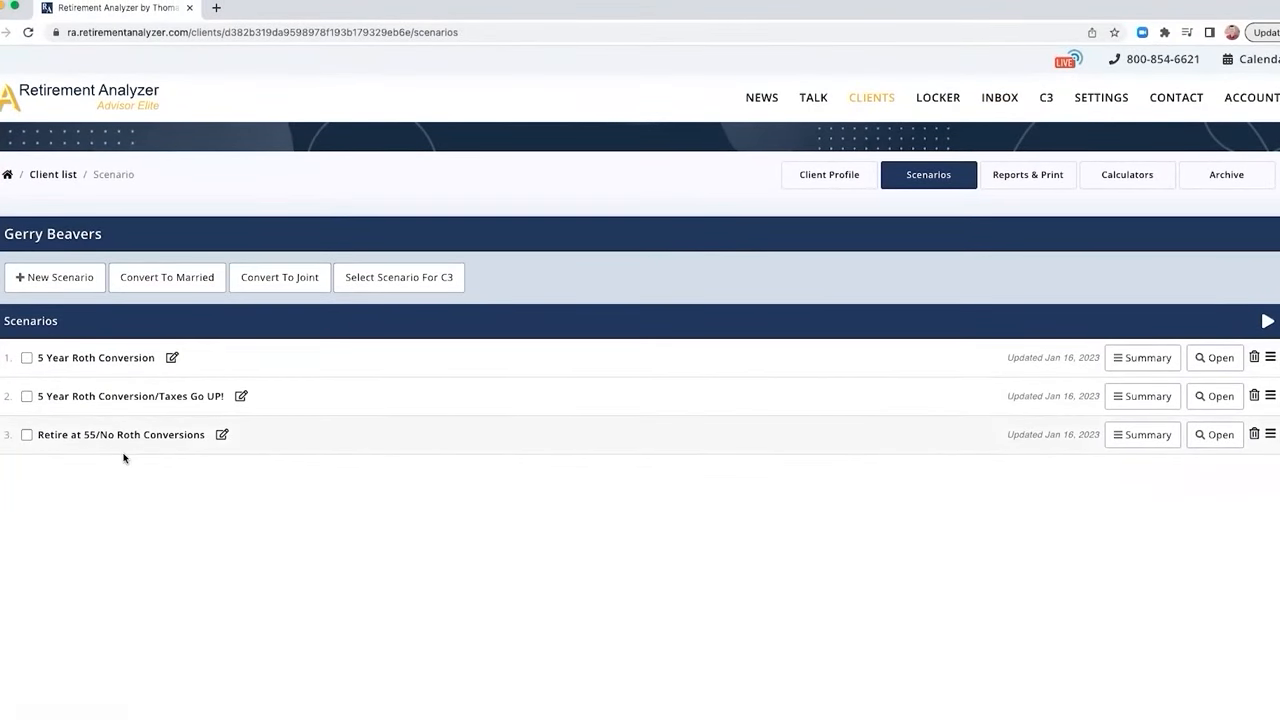
mouse_move(97, 445)
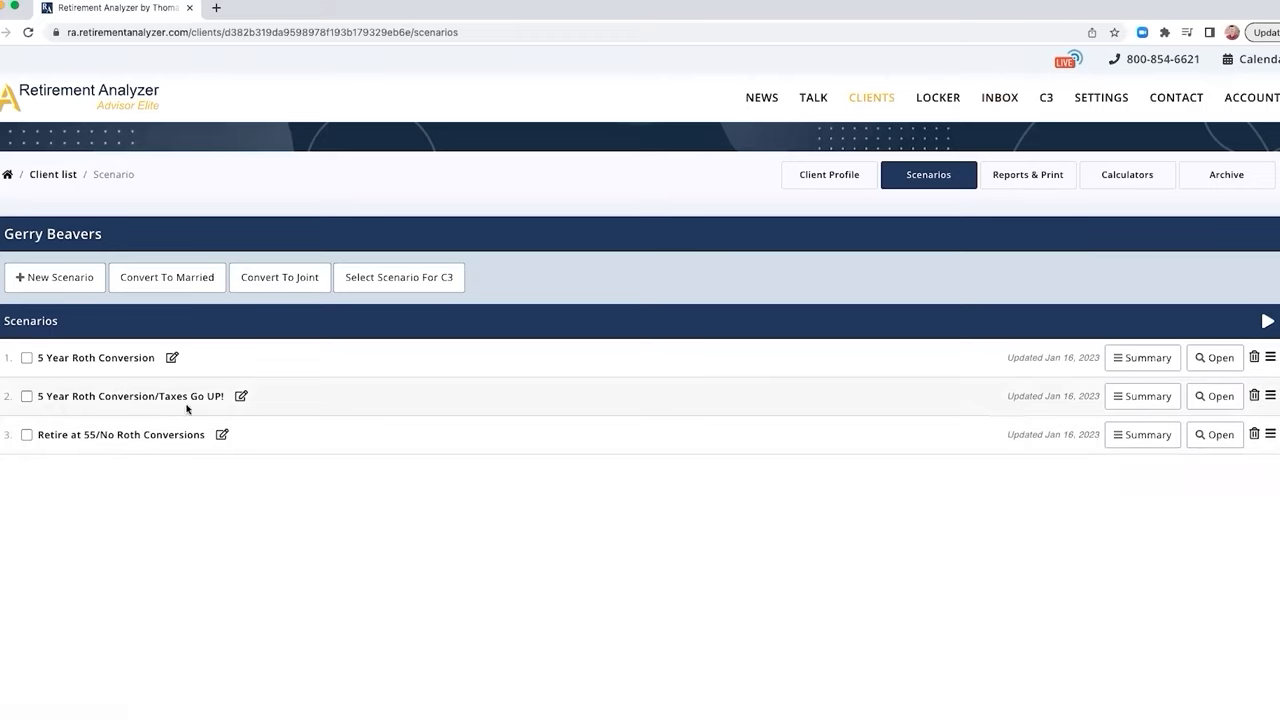
mouse_move(200, 409)
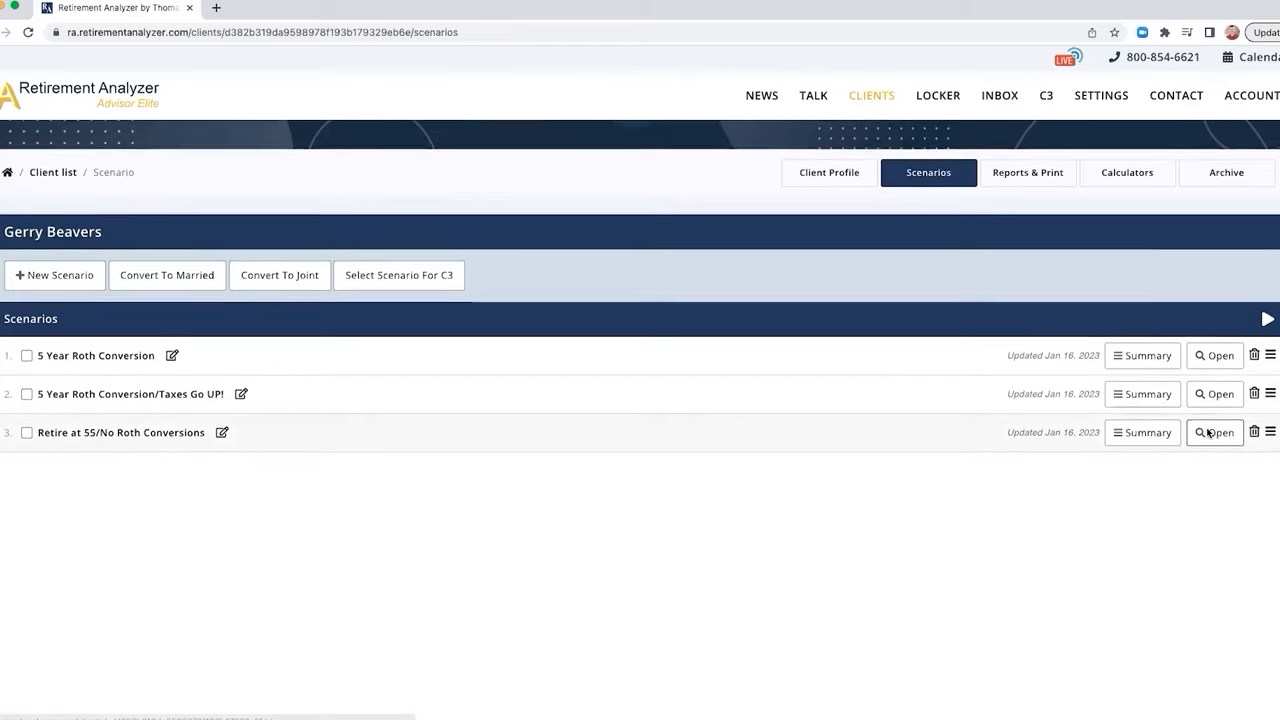
- Open the Retire at 55/No Roth Conversions scenario to its Income page
left_click(1214, 432)
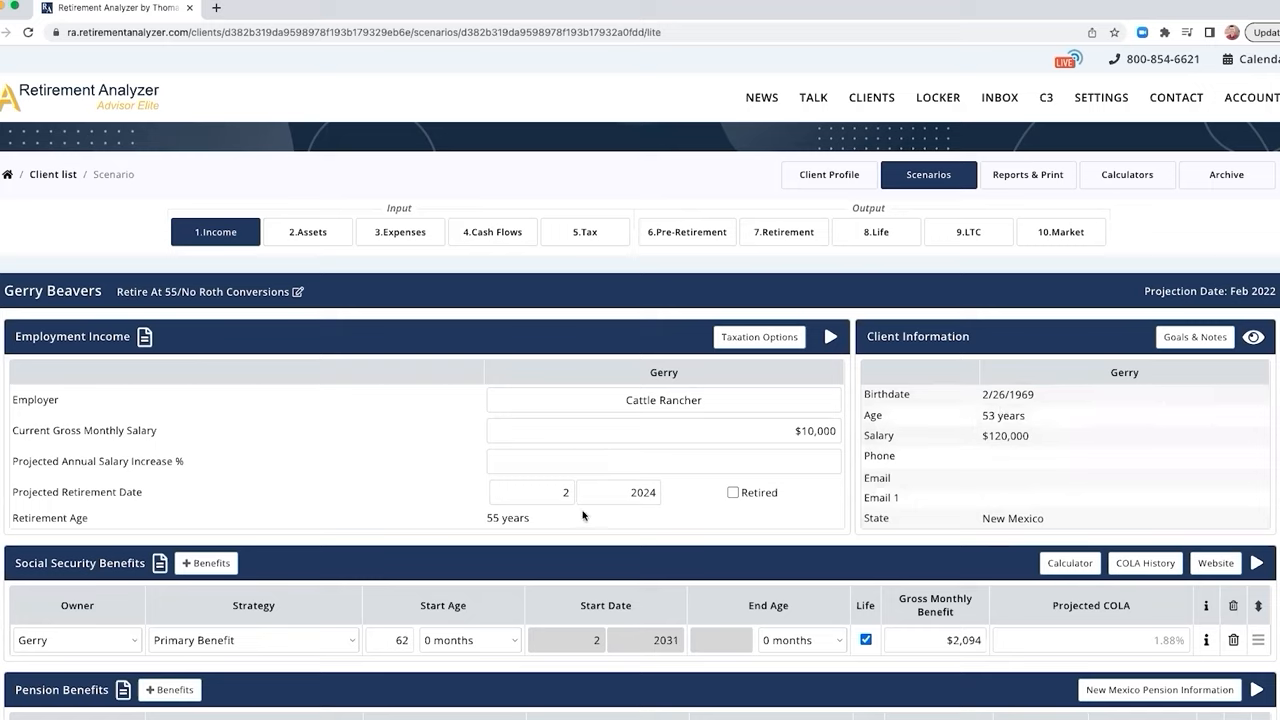
mouse_move(580, 516)
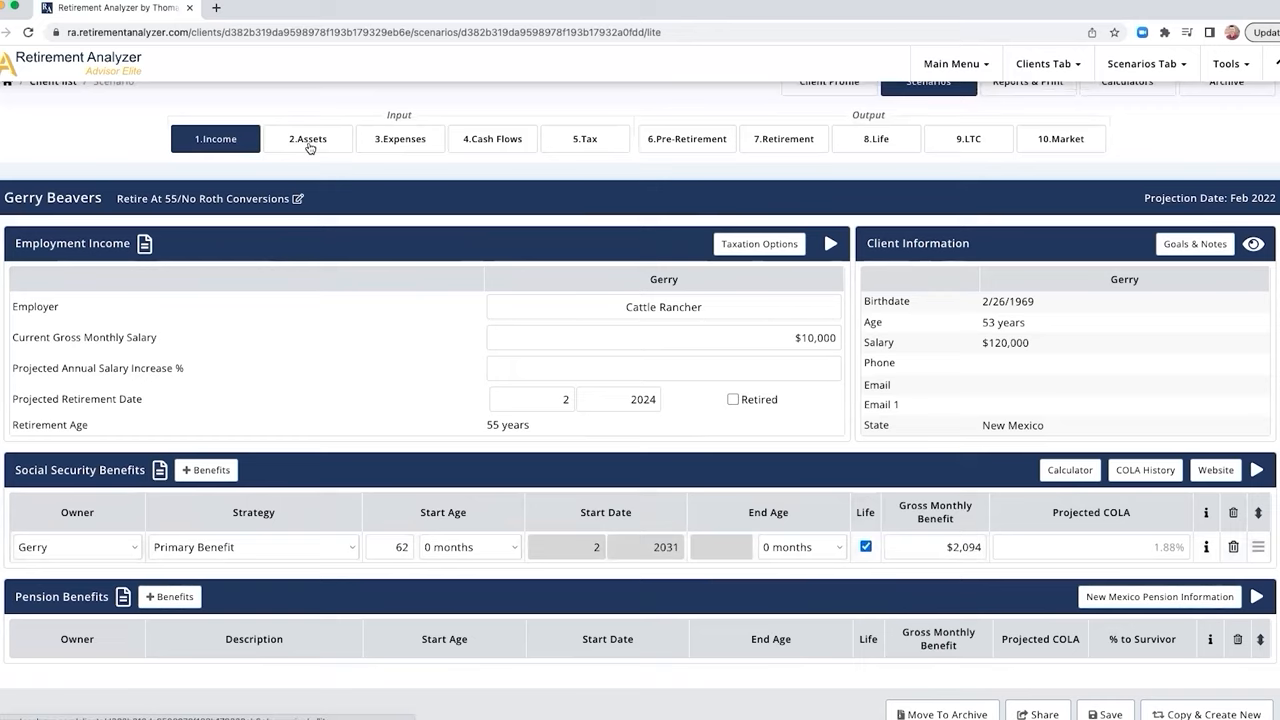
- Switch to the scenario's Assets page listing five spendable accounts
left_click(307, 138)
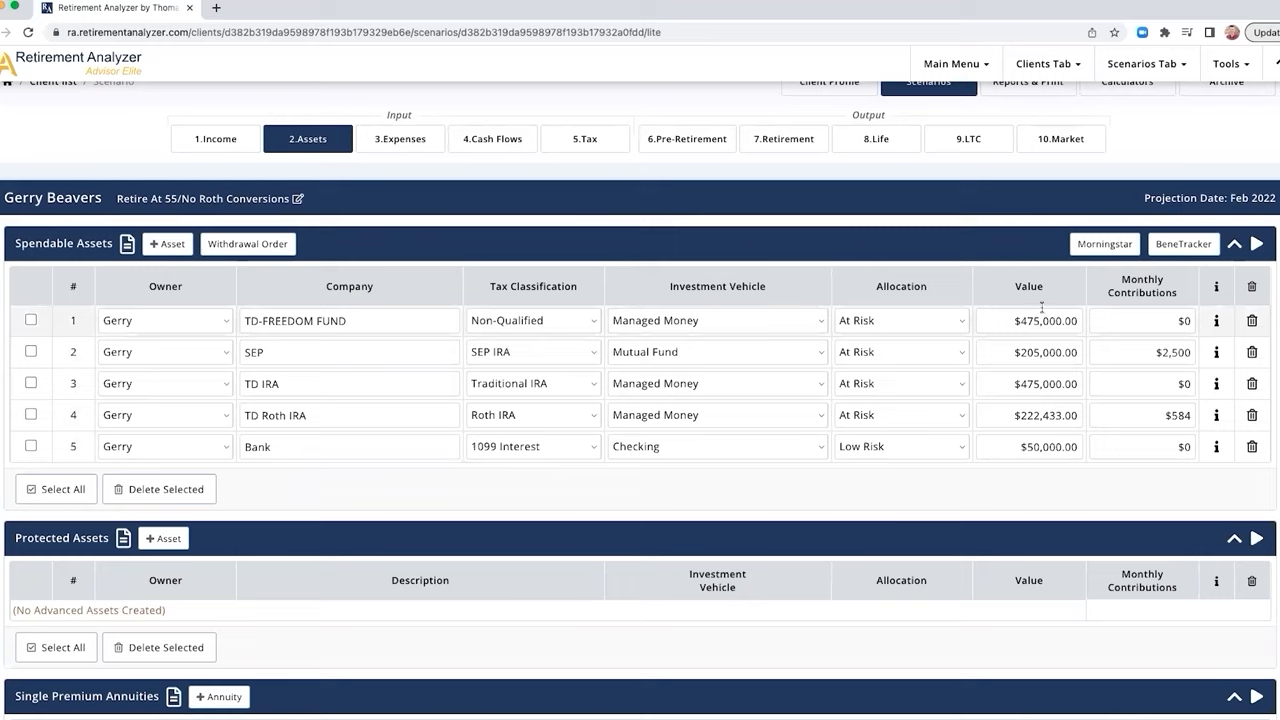
mouse_move(1085, 334)
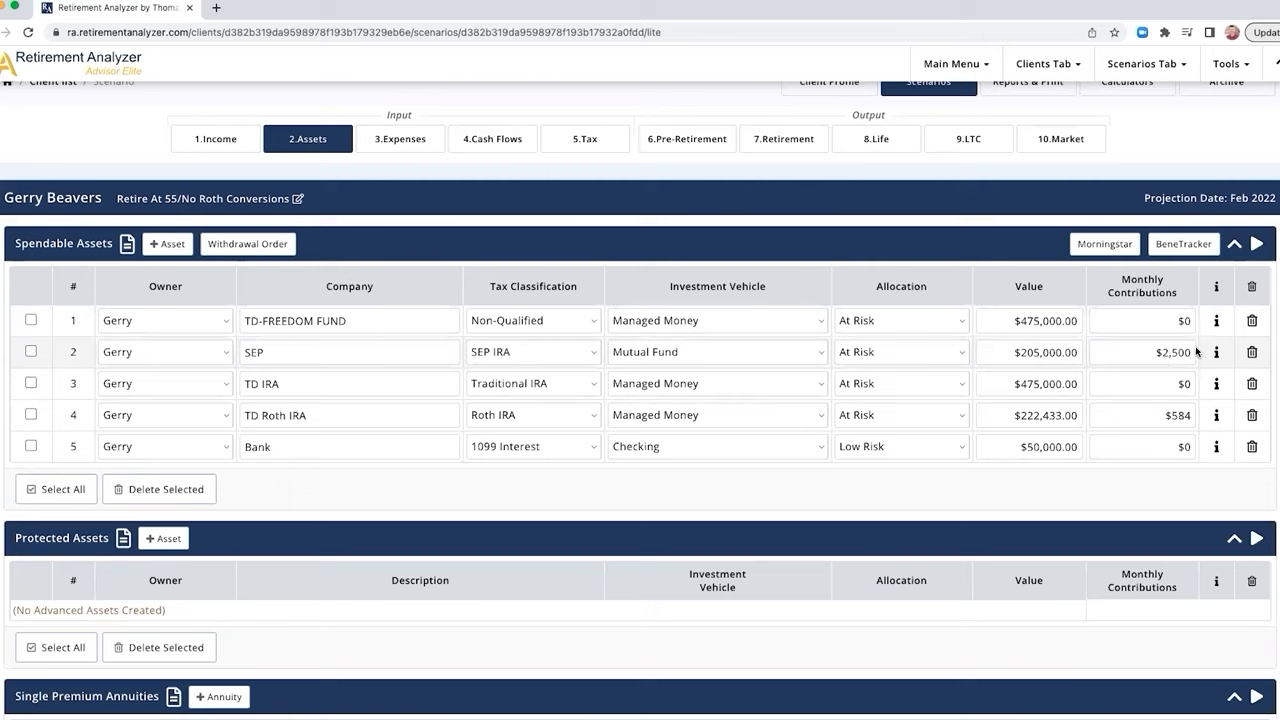
mouse_move(549, 352)
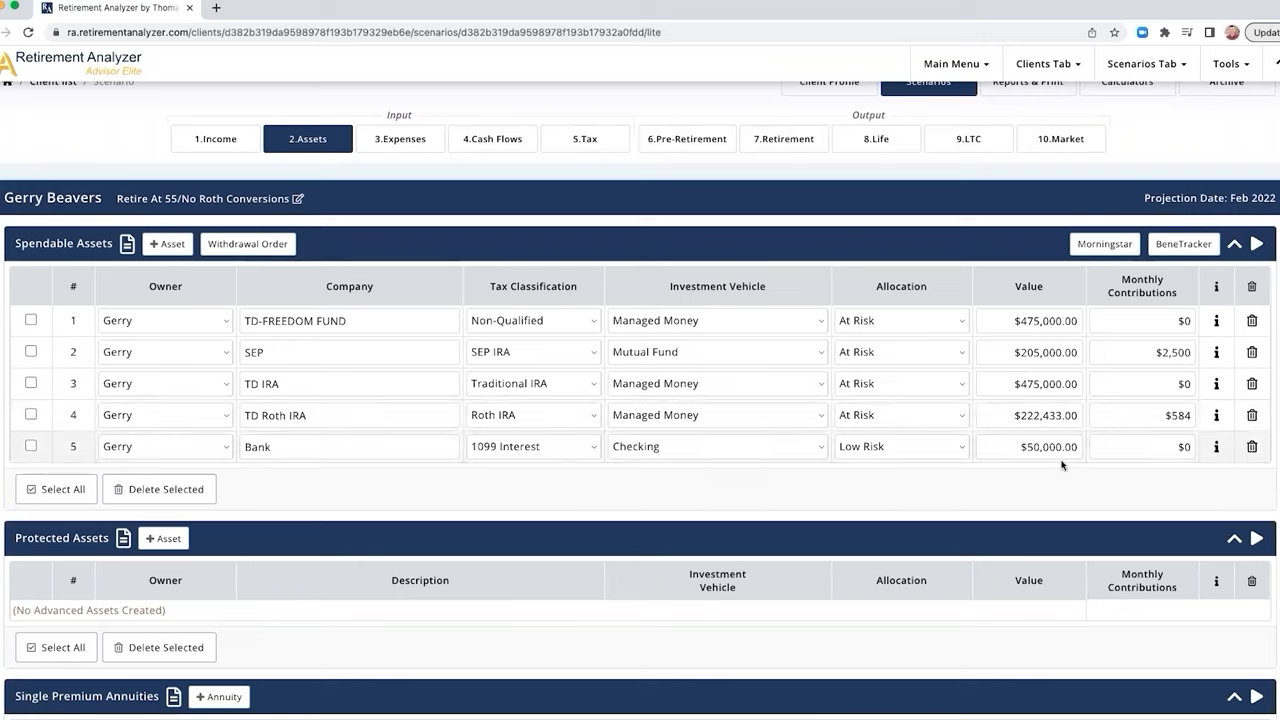
- Scroll down the Assets page to the Risk Analysis and Tax Analysis charts
scroll("down", 3)
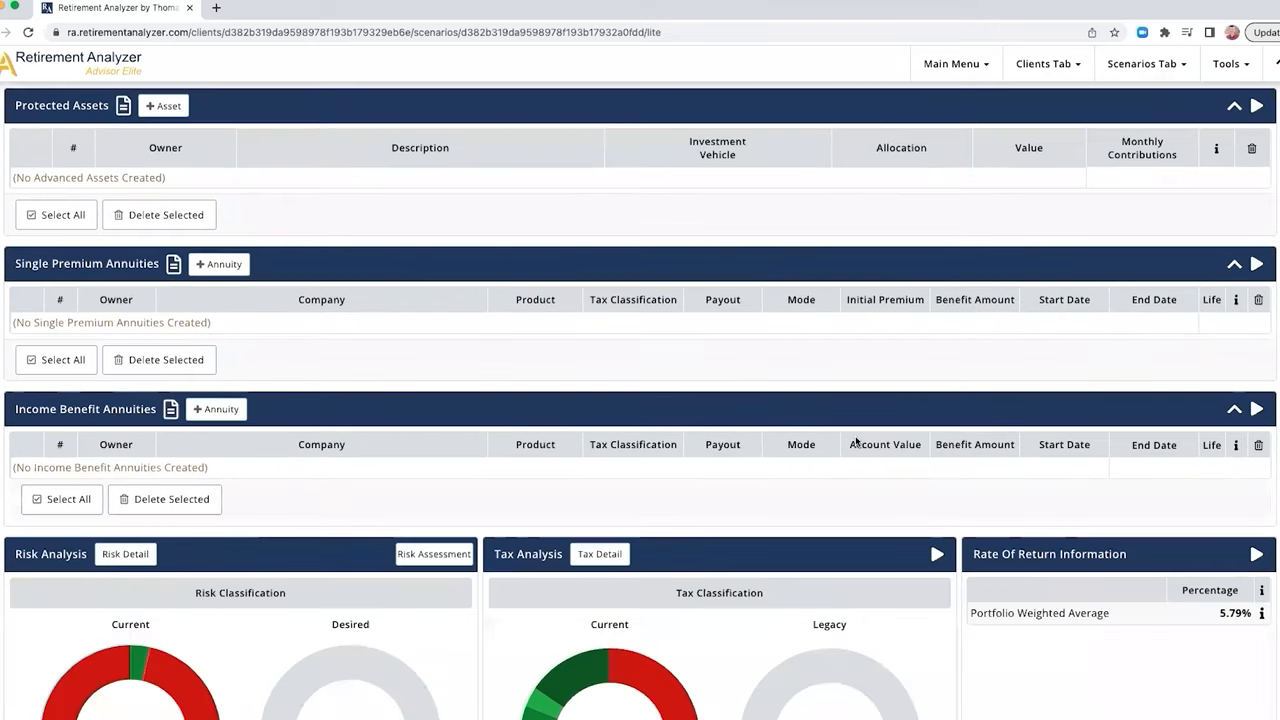
scroll("down", 3)
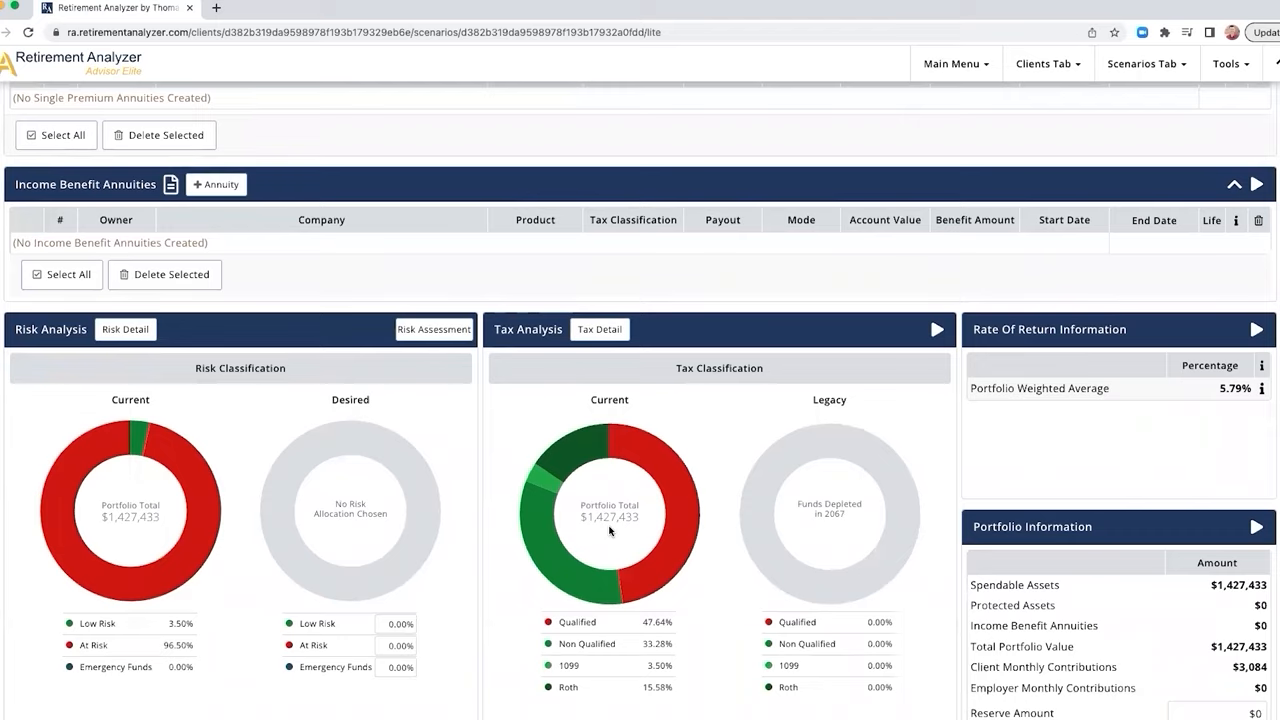
mouse_move(725, 382)
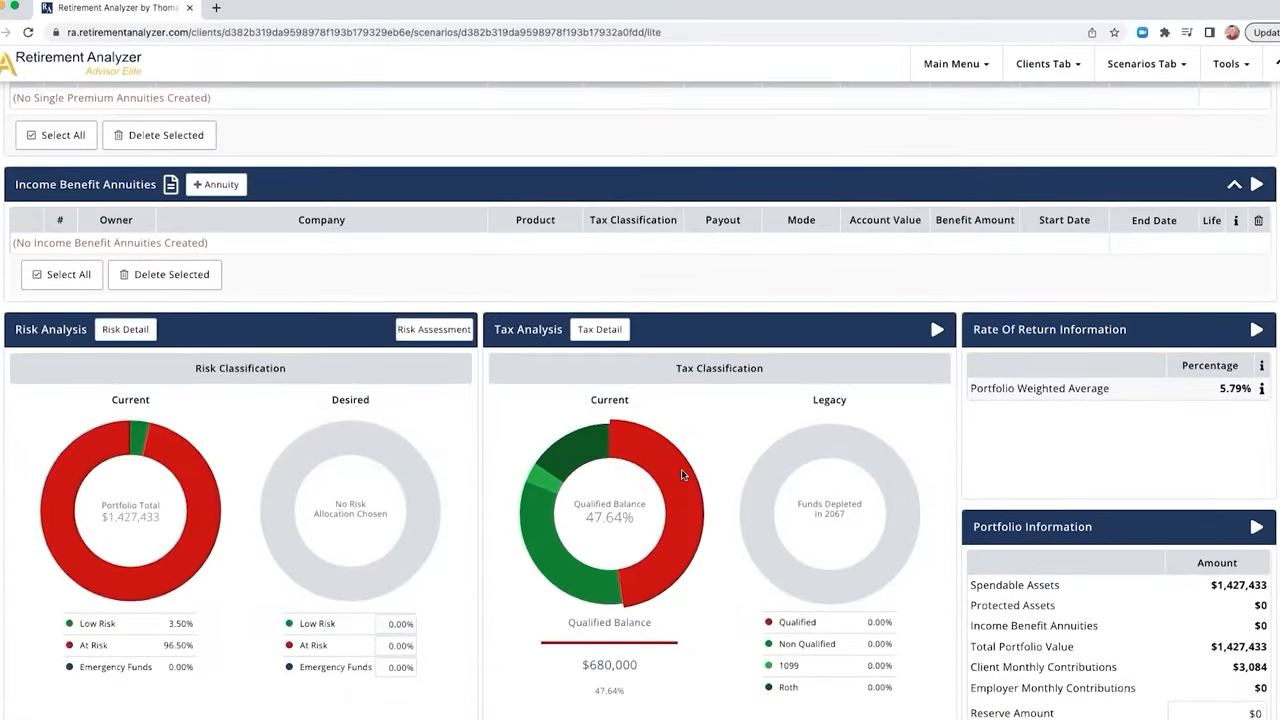
mouse_move(688, 471)
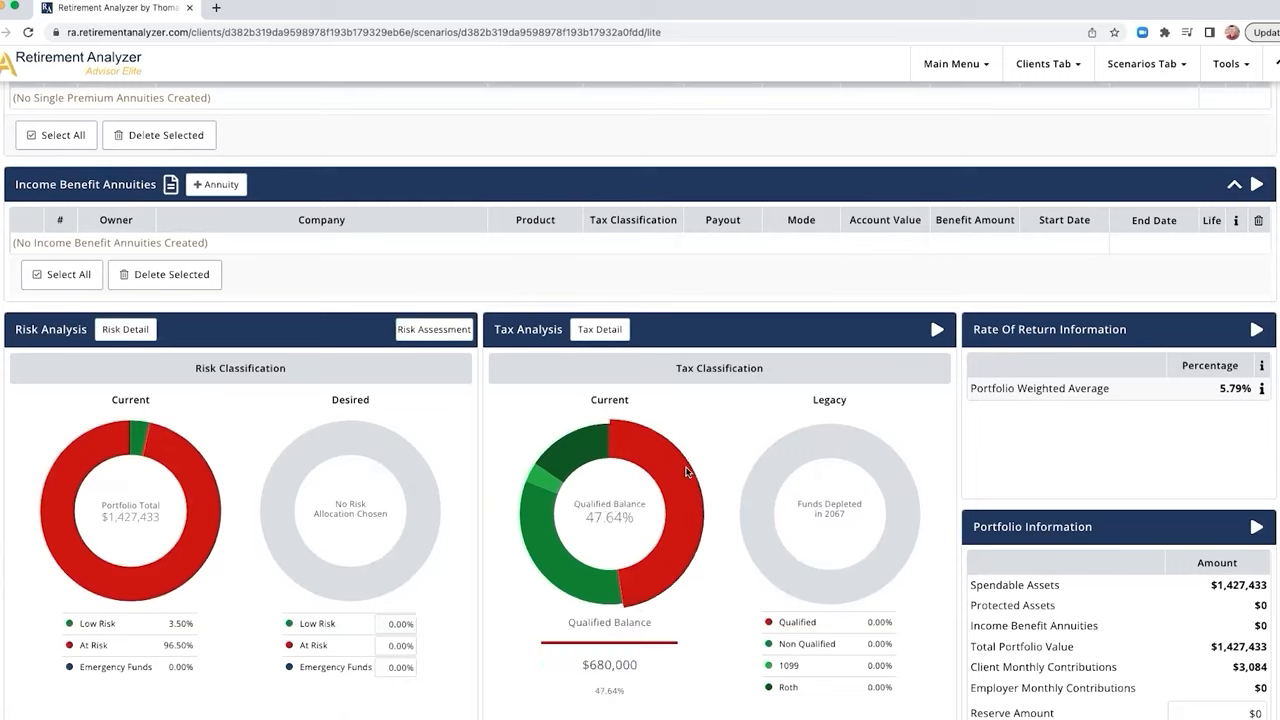
mouse_move(685, 488)
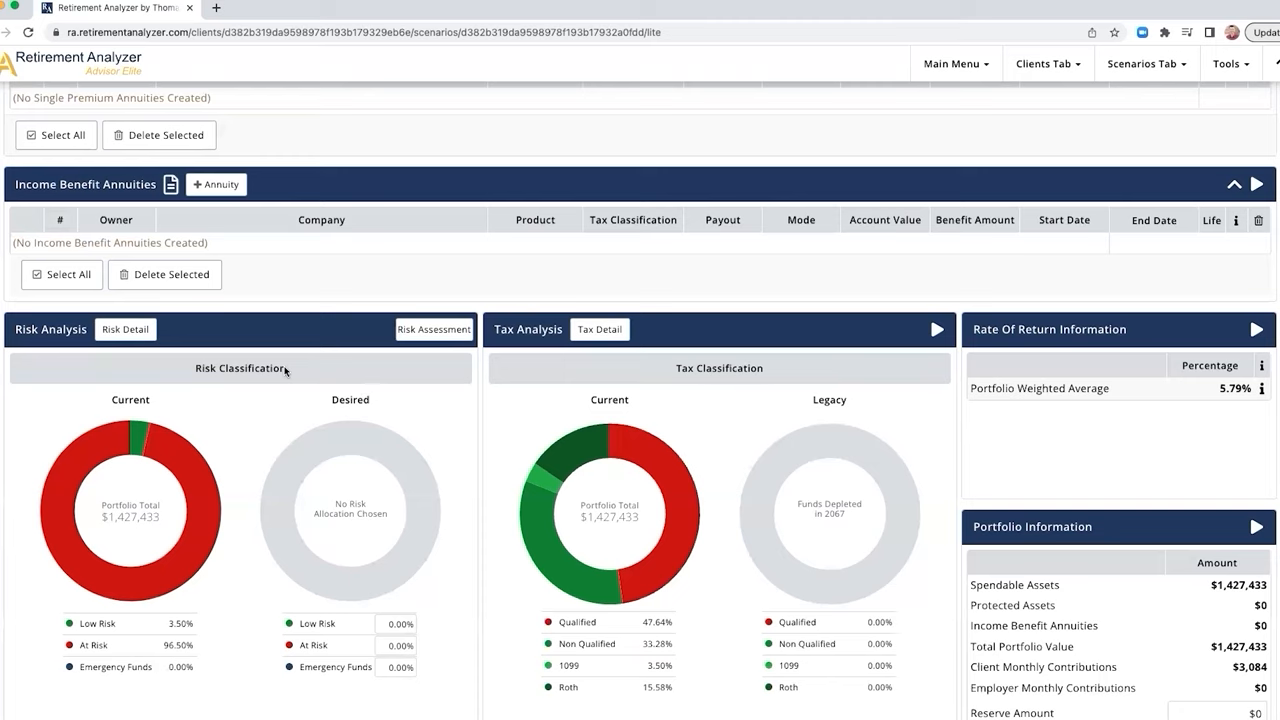
mouse_move(239, 415)
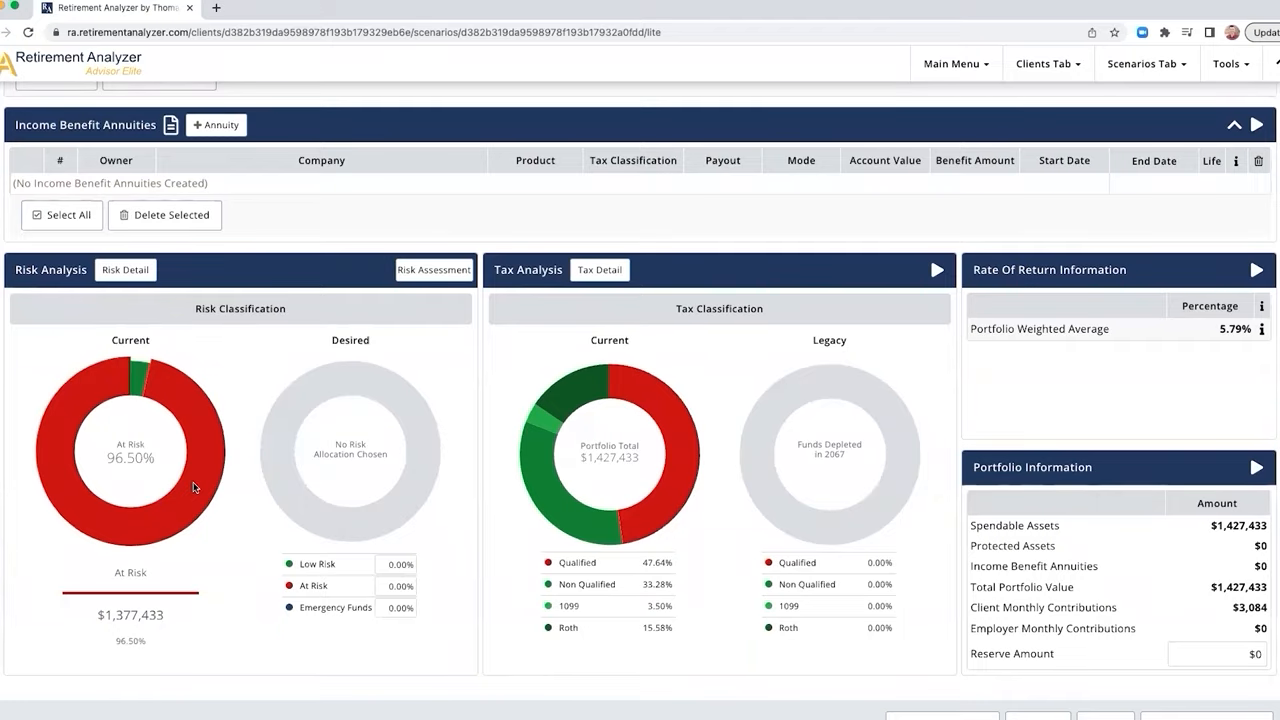
- Open the Risk Assessment questionnaire from the Risk Analysis panel
left_click(434, 270)
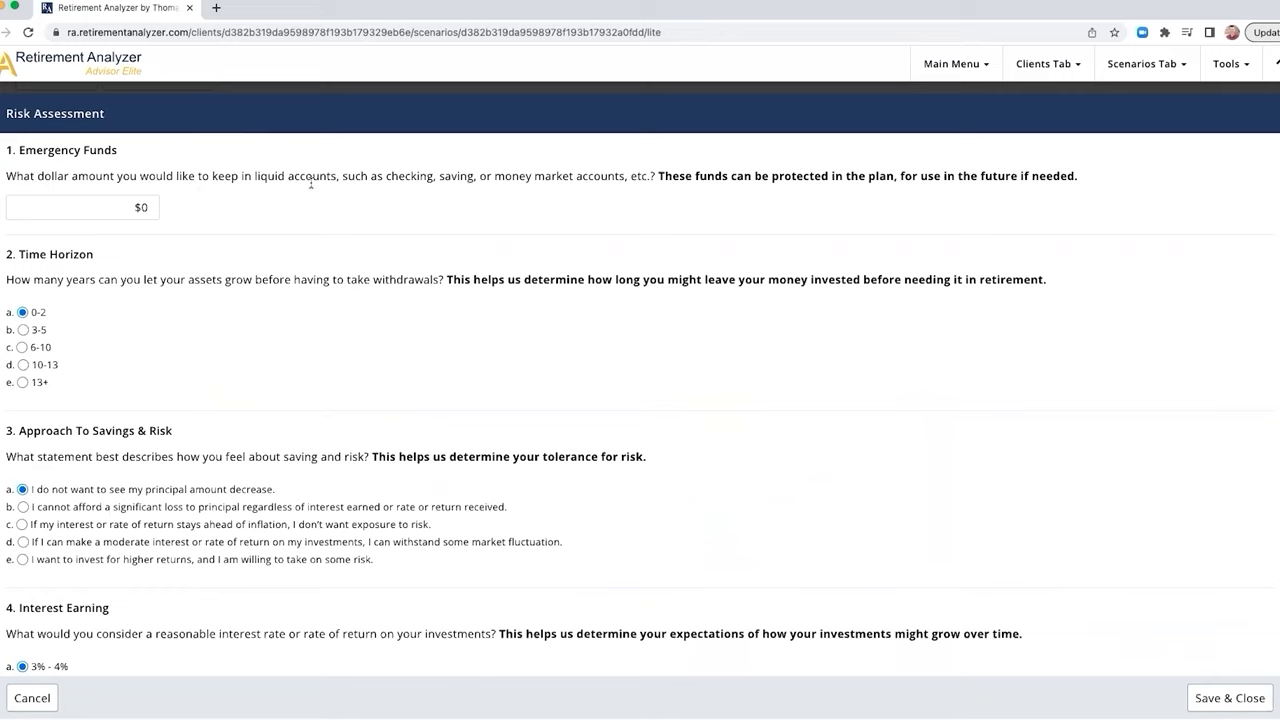
mouse_move(291, 211)
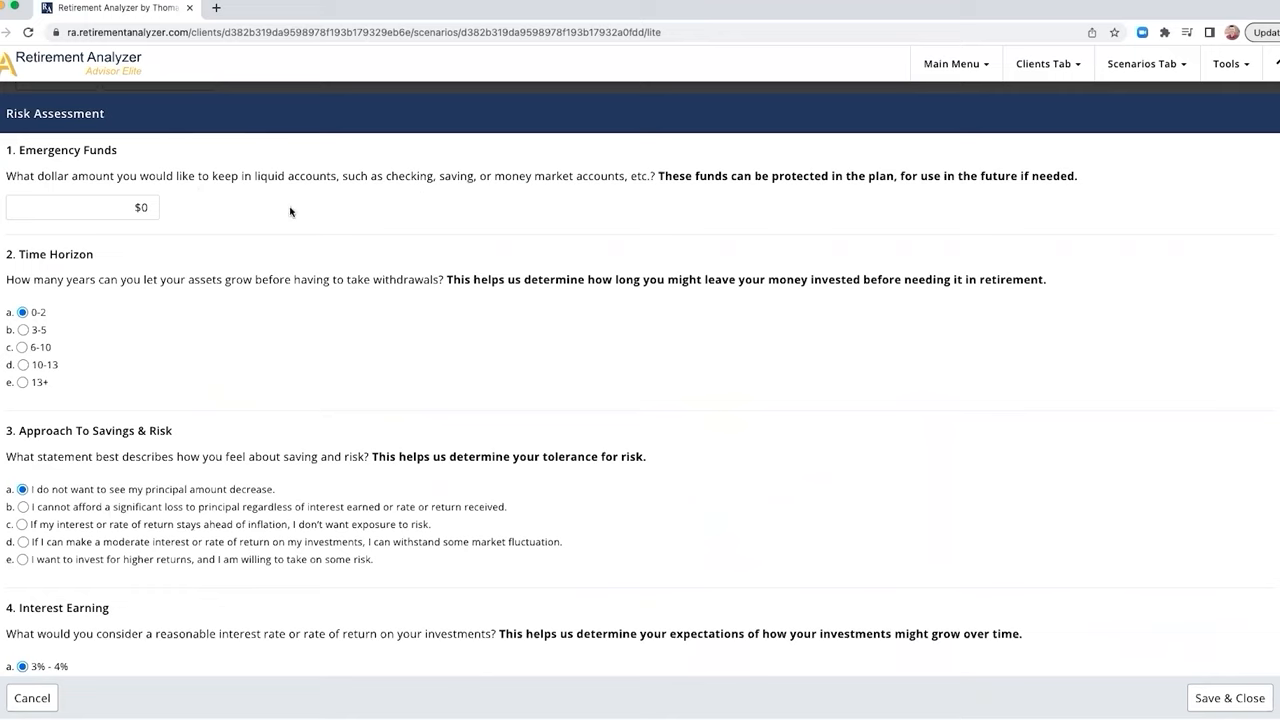
- Answer question 3 with option d, moderate return with some market fluctuation
type("50000")
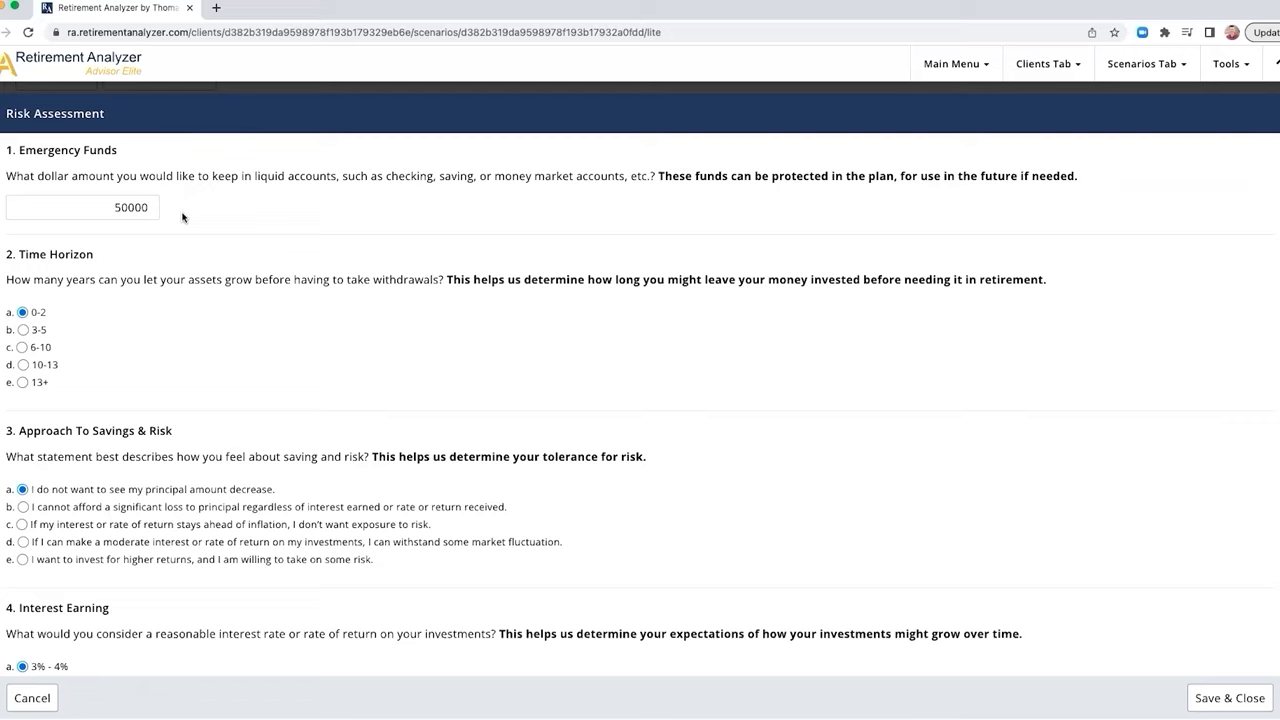
mouse_move(97, 293)
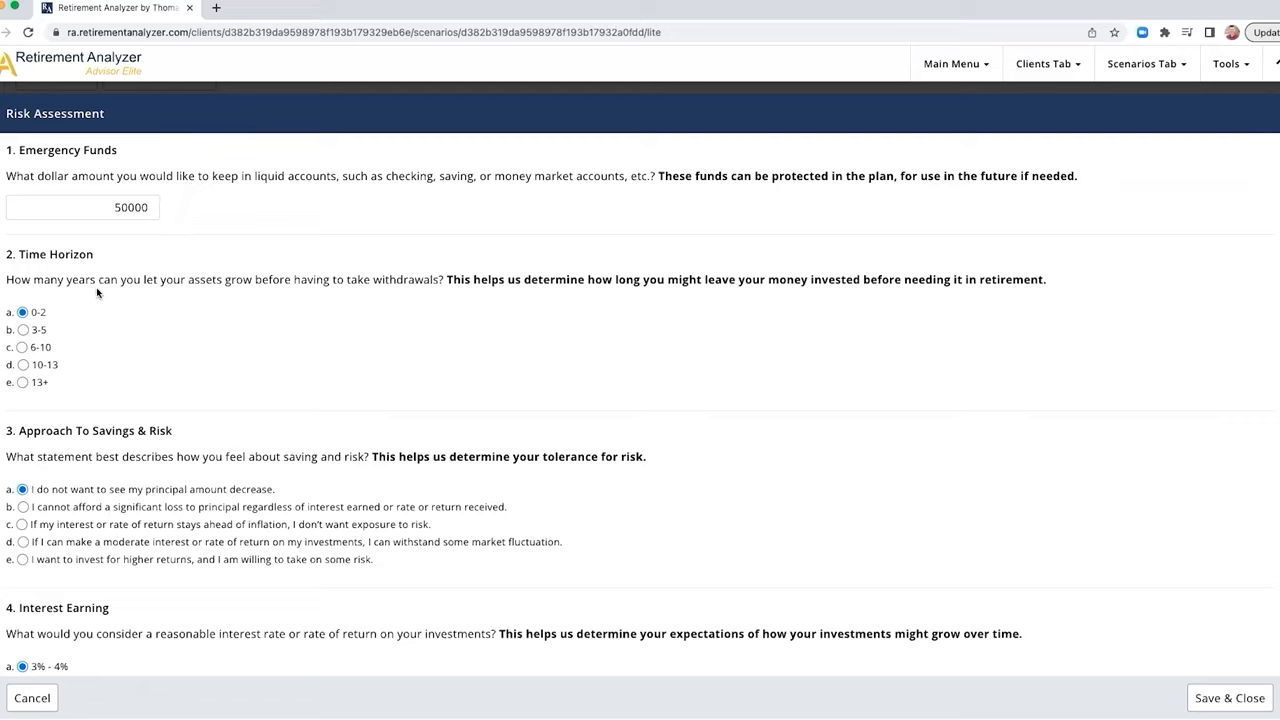
mouse_move(275, 293)
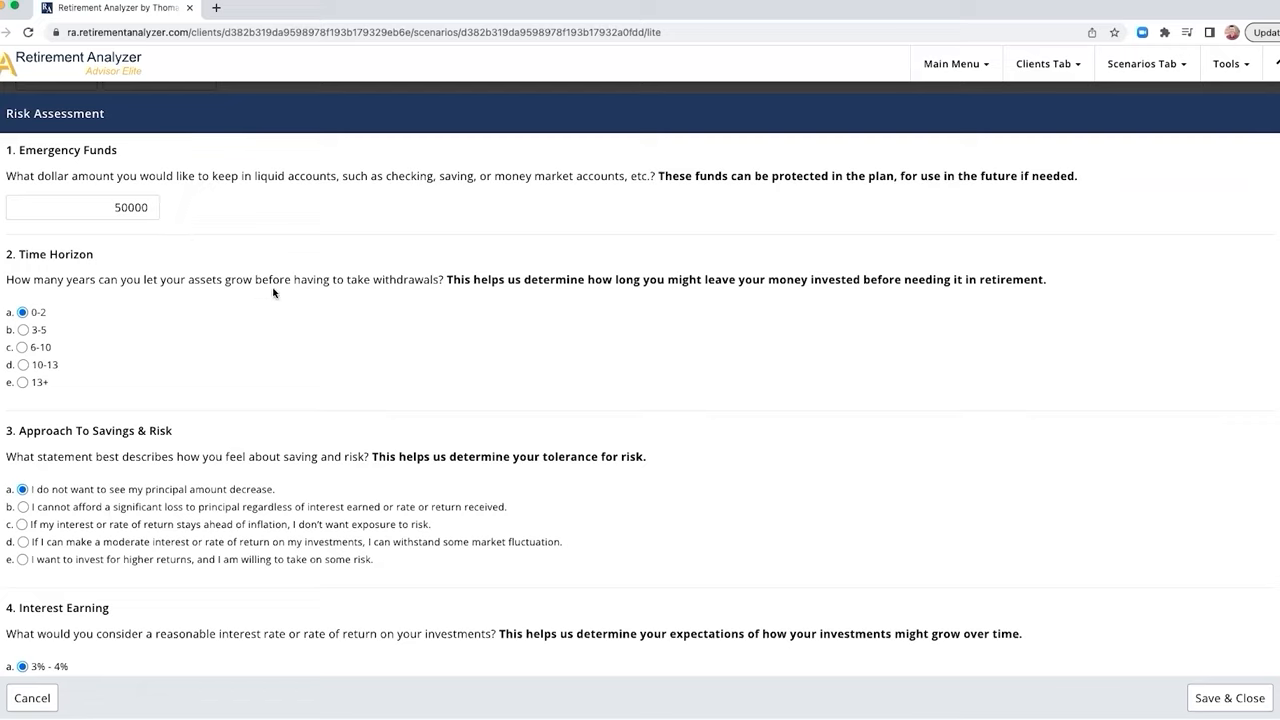
mouse_move(411, 291)
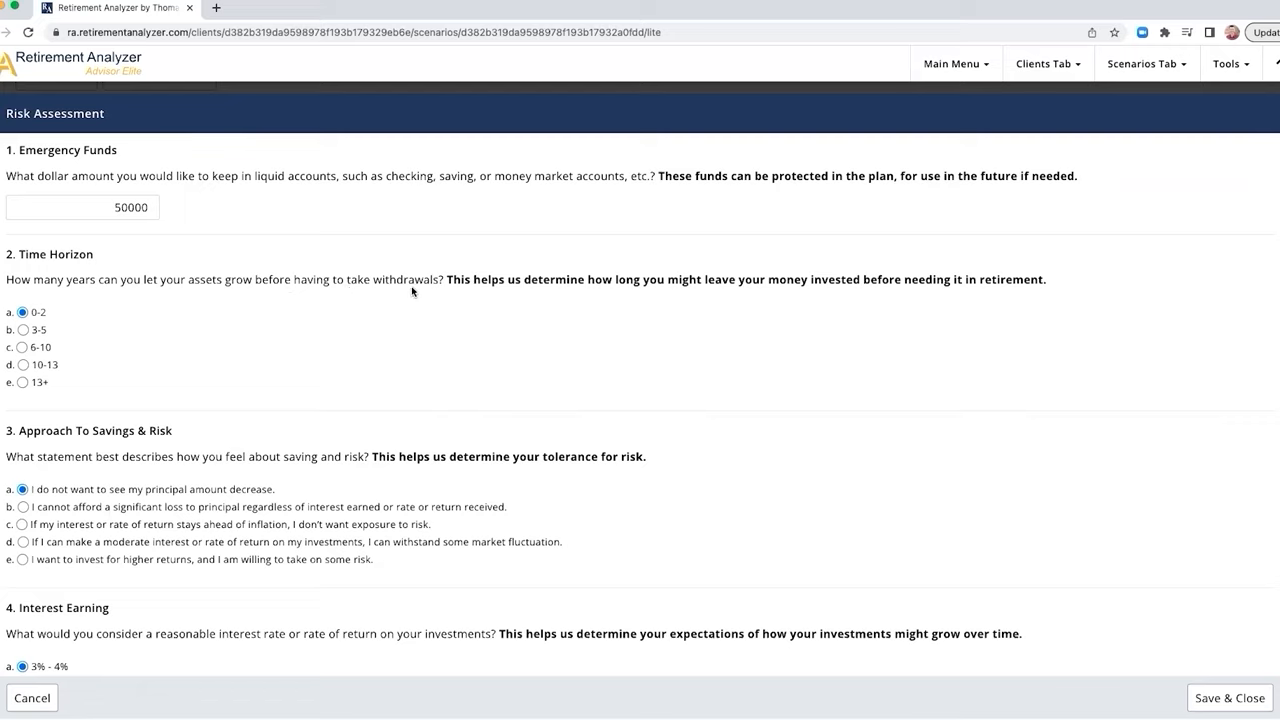
mouse_move(840, 286)
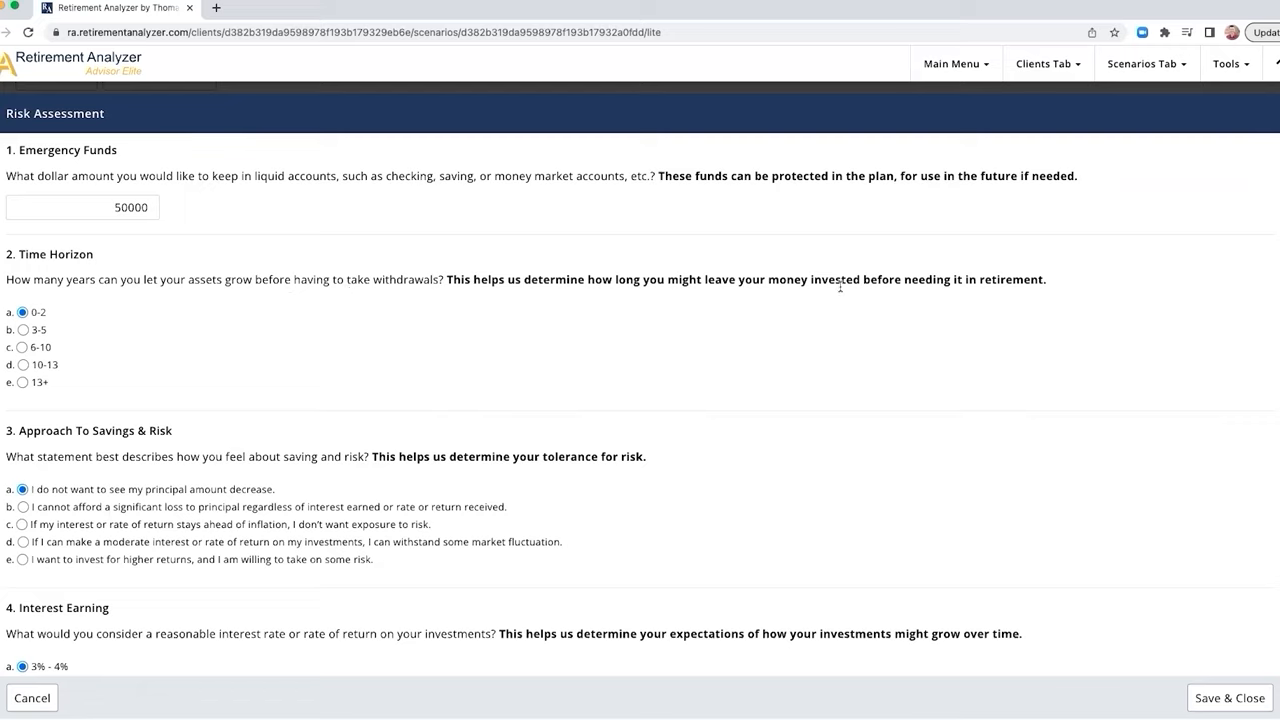
mouse_move(855, 288)
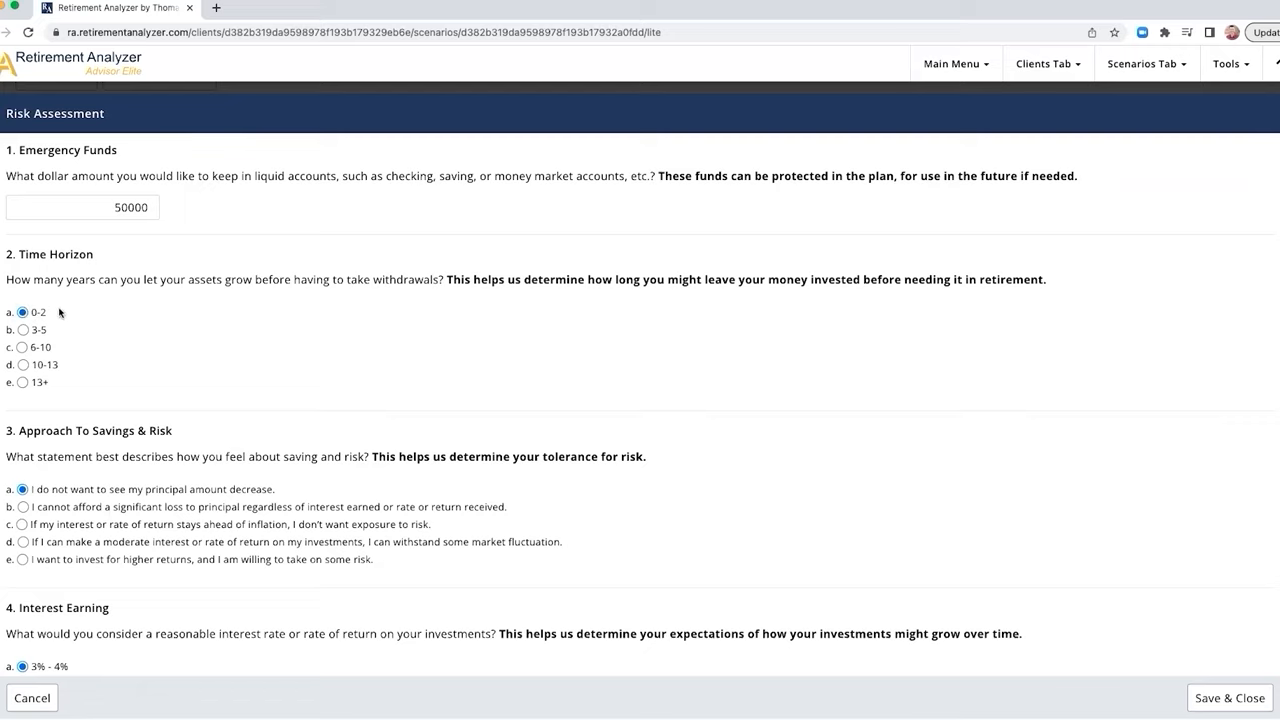
scroll("down", 3)
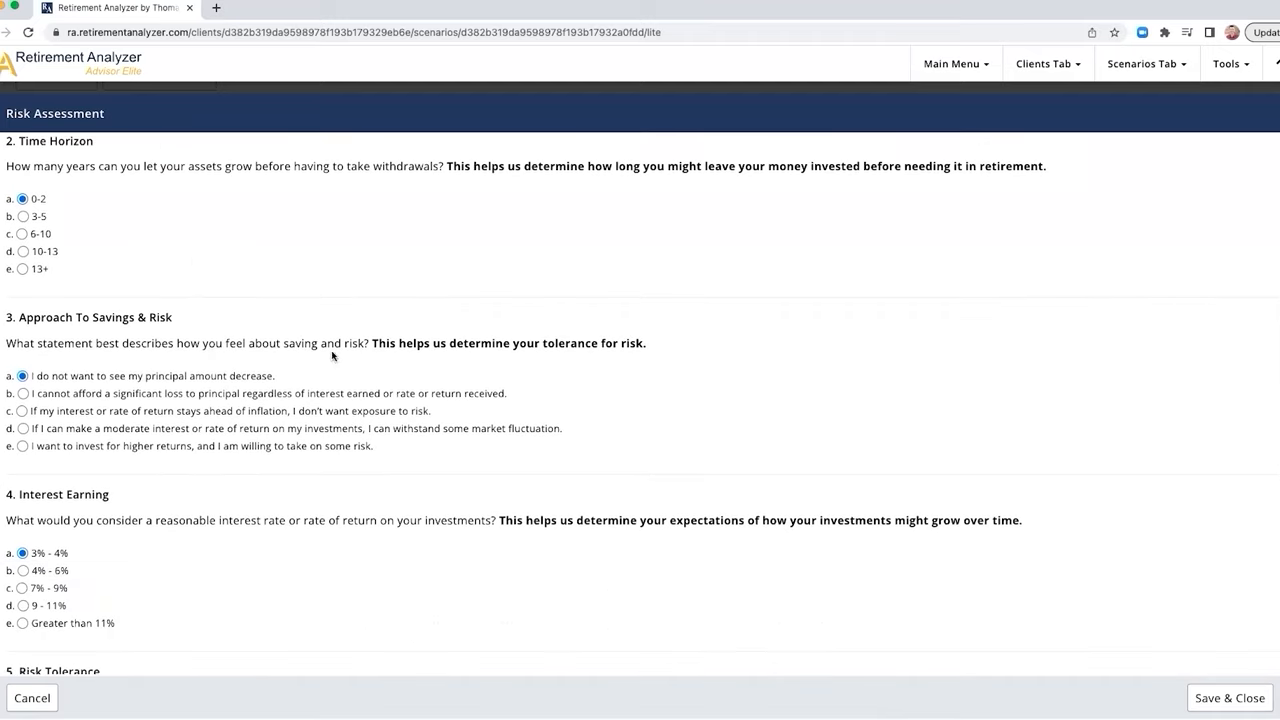
mouse_move(100, 388)
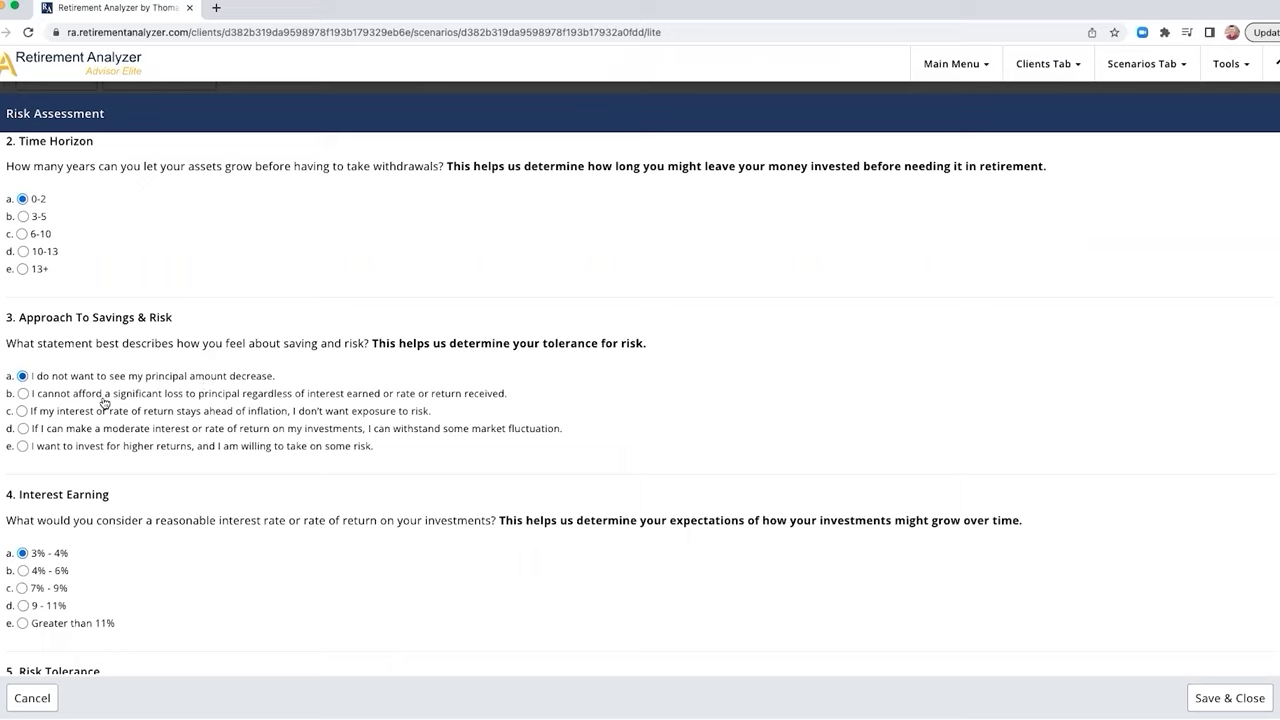
mouse_move(65, 410)
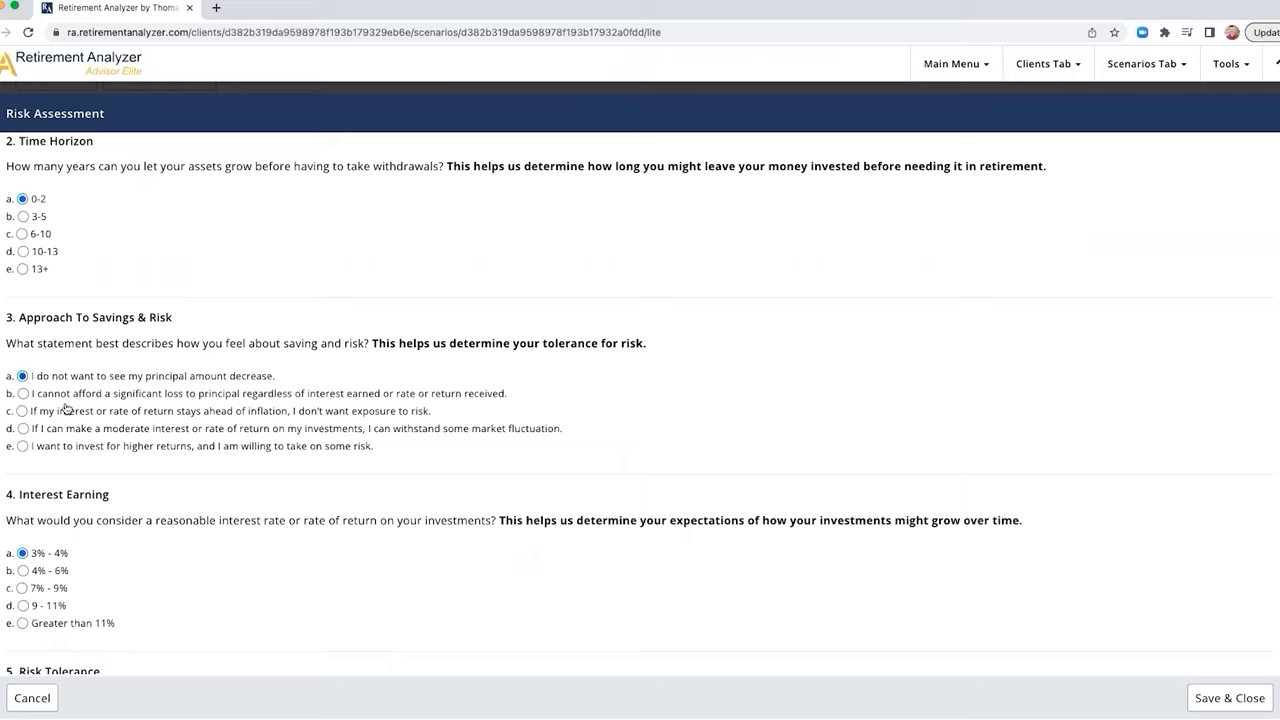
mouse_move(158, 418)
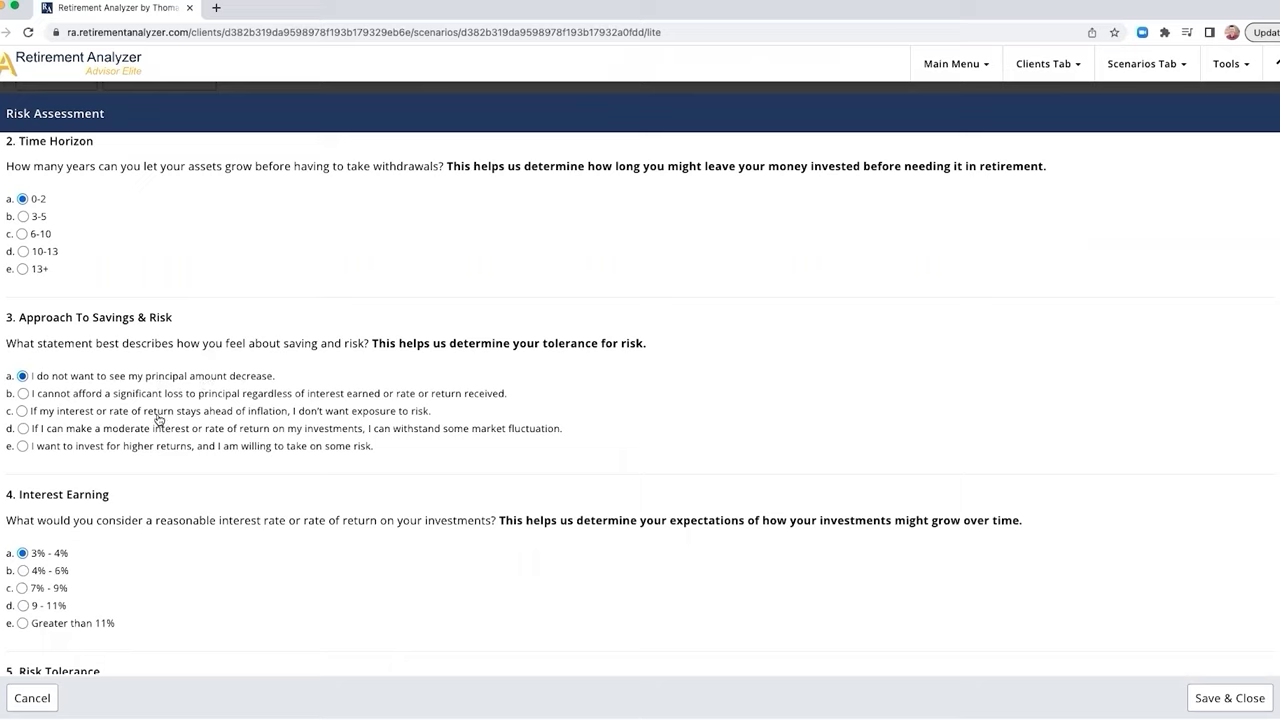
mouse_move(262, 417)
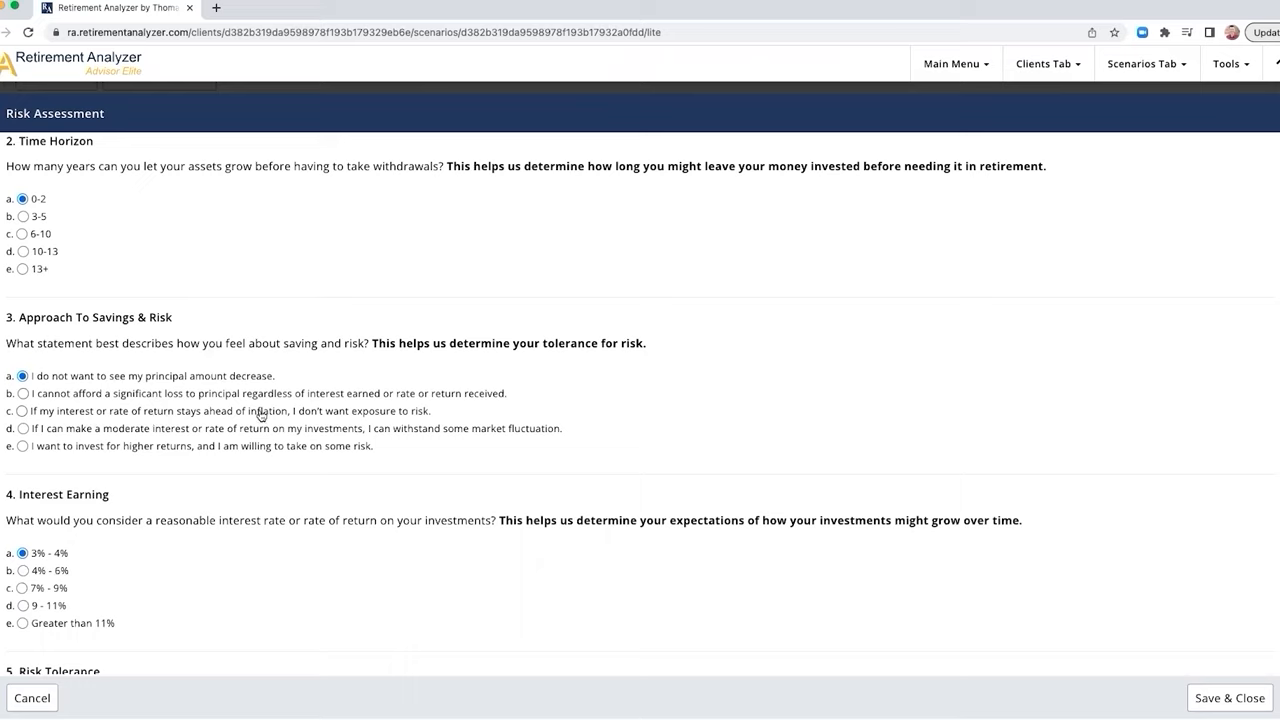
mouse_move(82, 437)
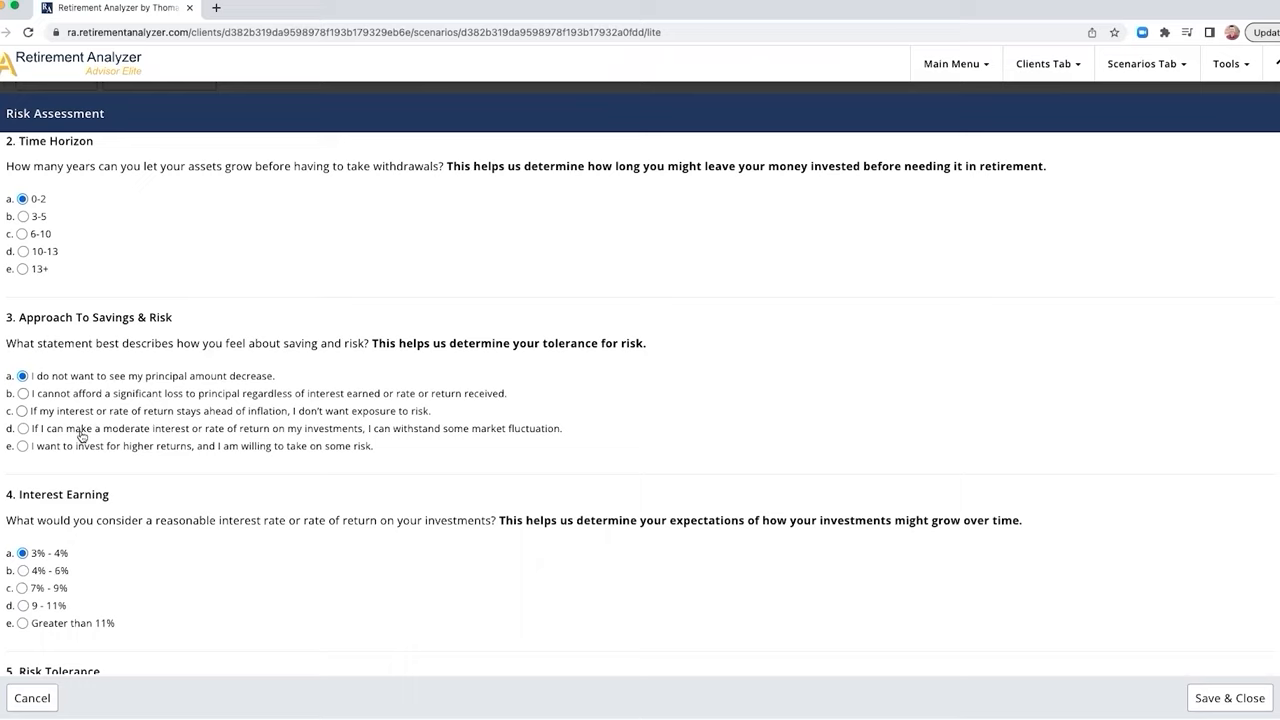
mouse_move(326, 437)
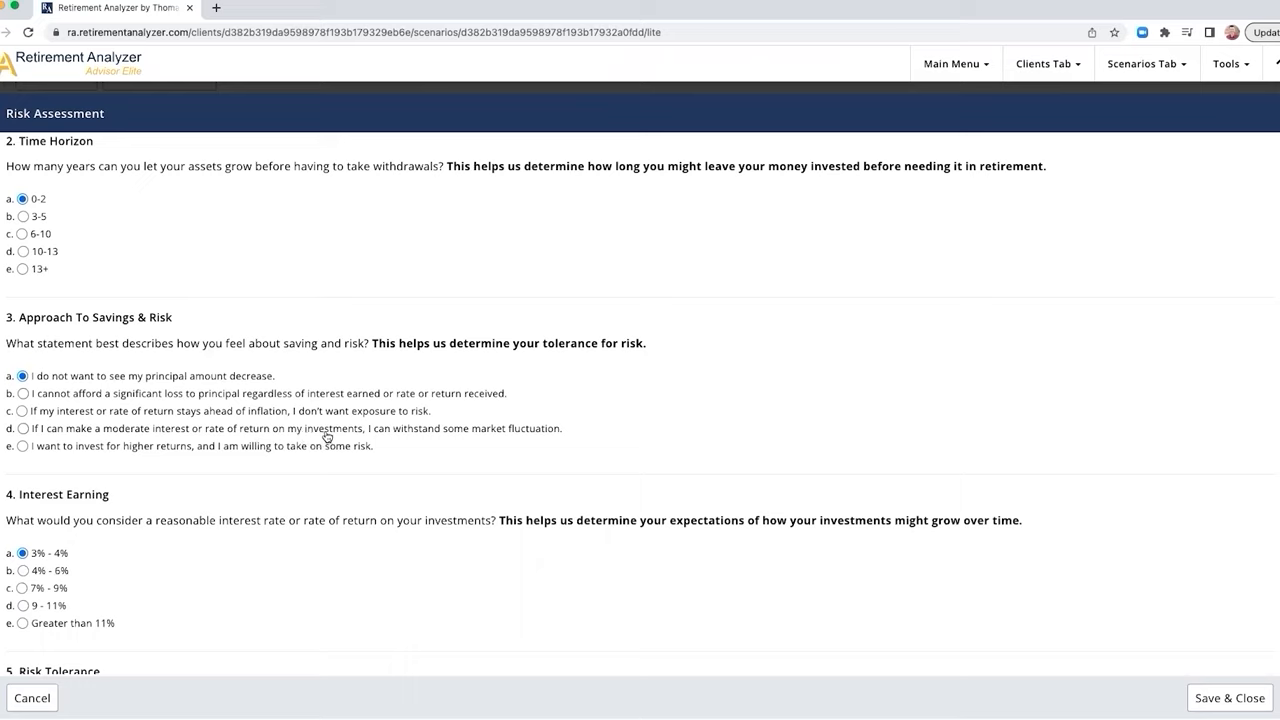
mouse_move(369, 435)
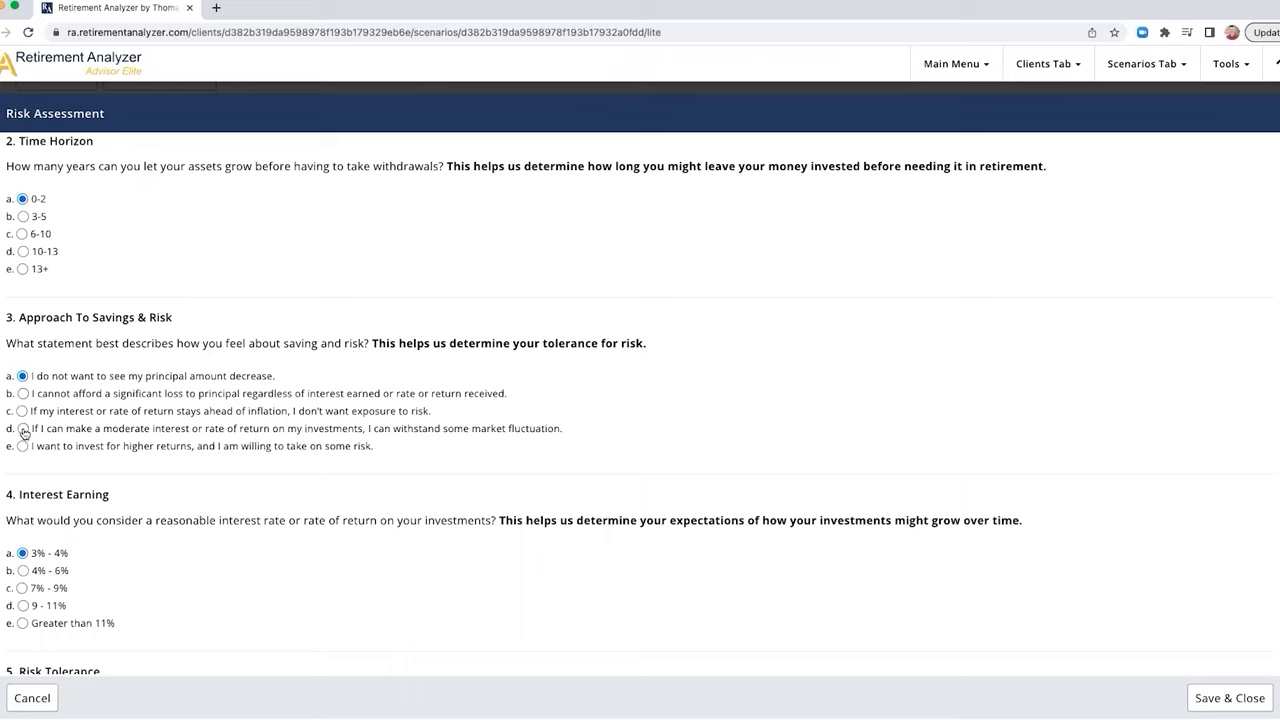
left_click(22, 428)
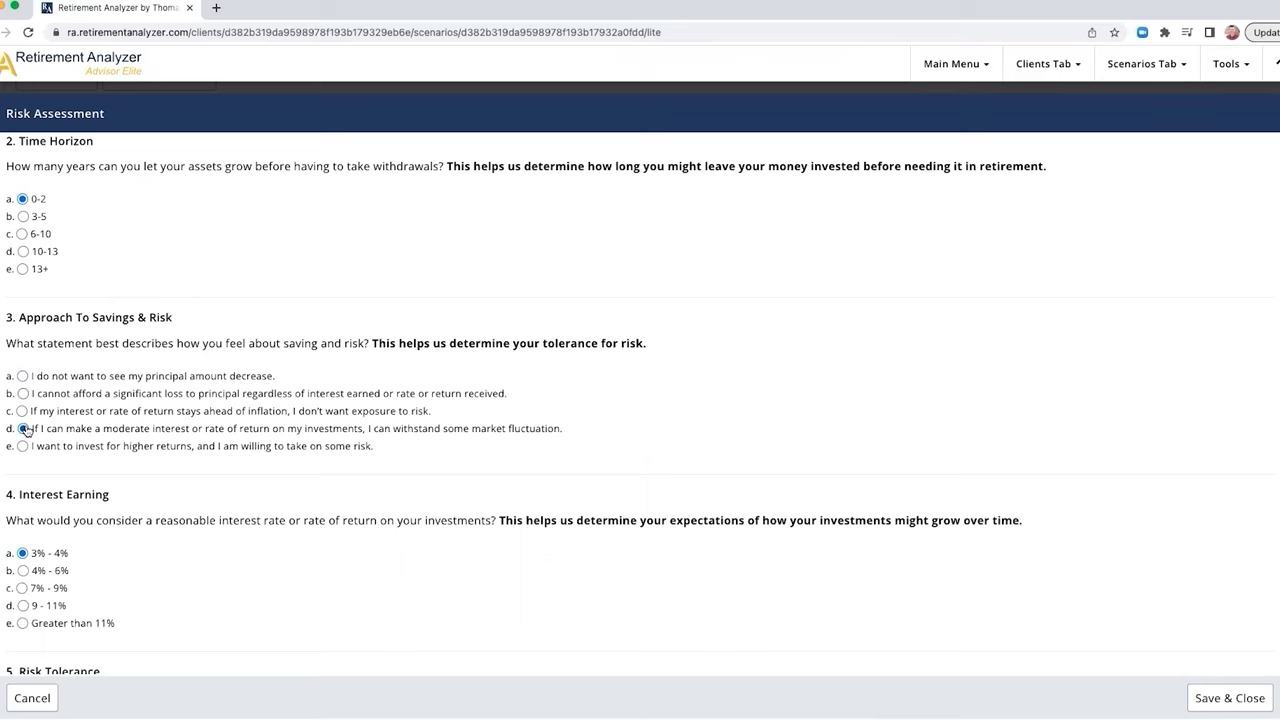
left_click(21, 428)
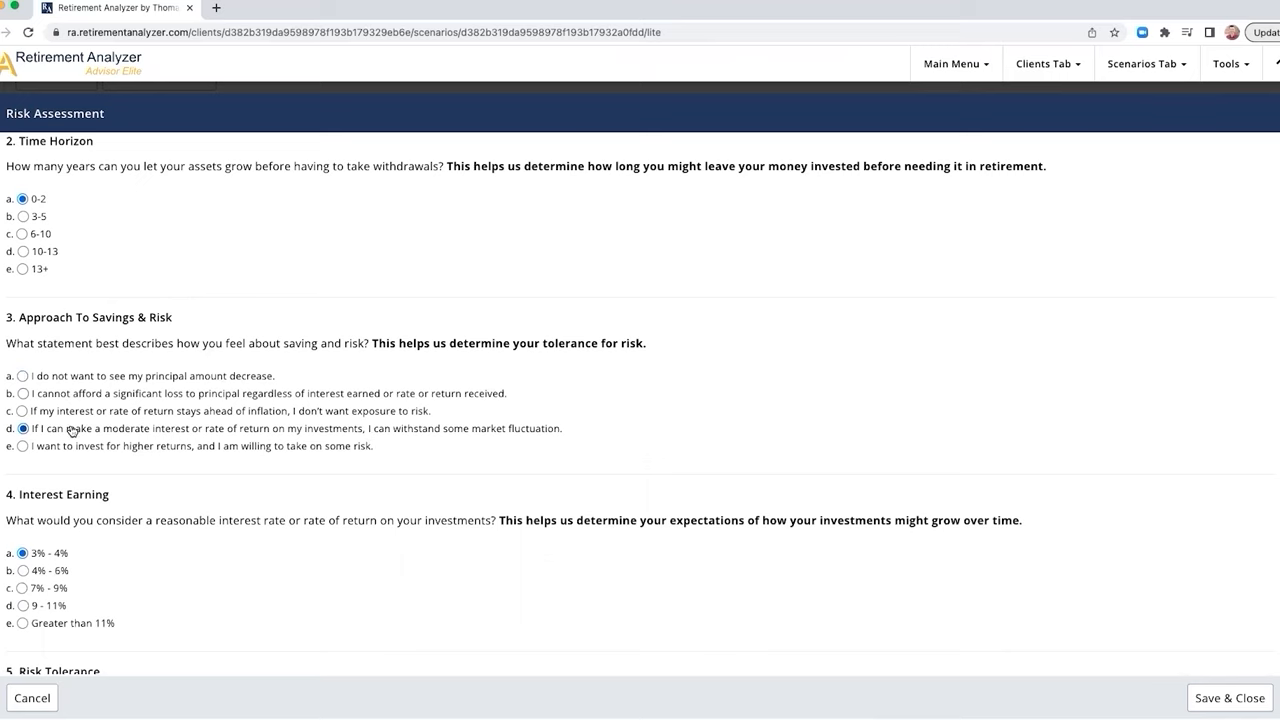
- Choose 4%–6% expected return and the $12,000 gain-or-loss risk tolerance
scroll("down", 3)
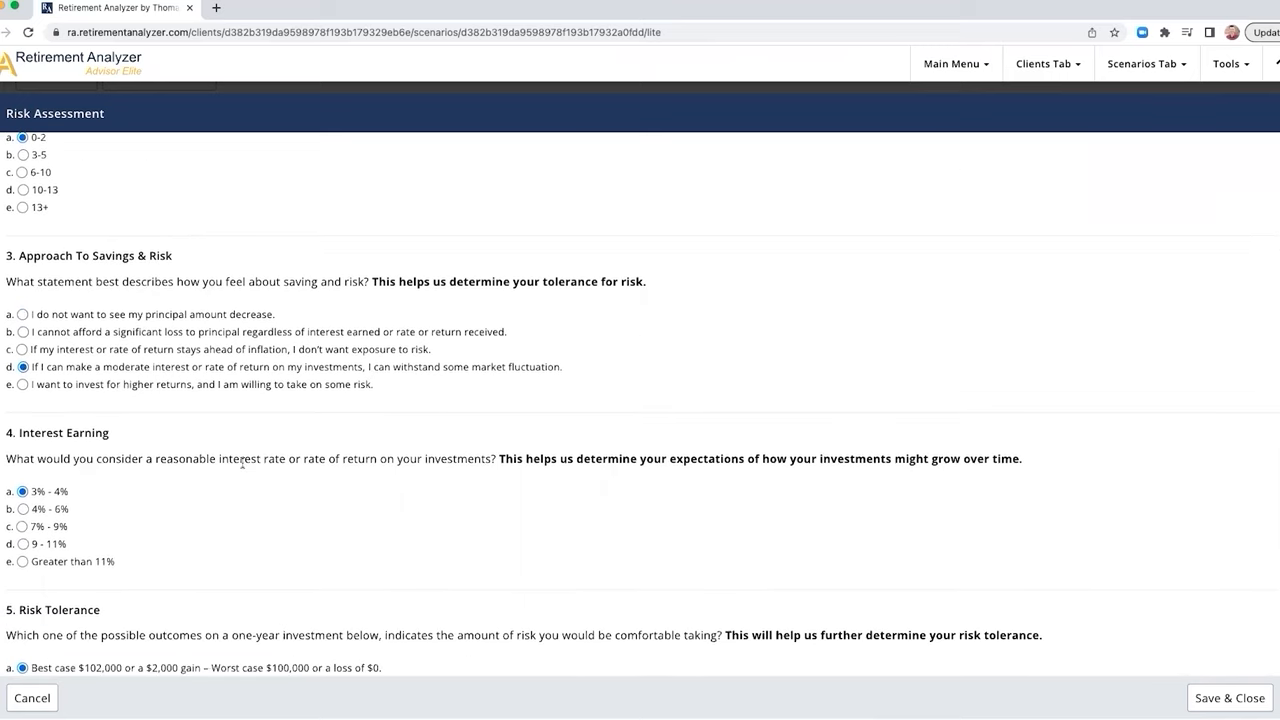
scroll("down", 3)
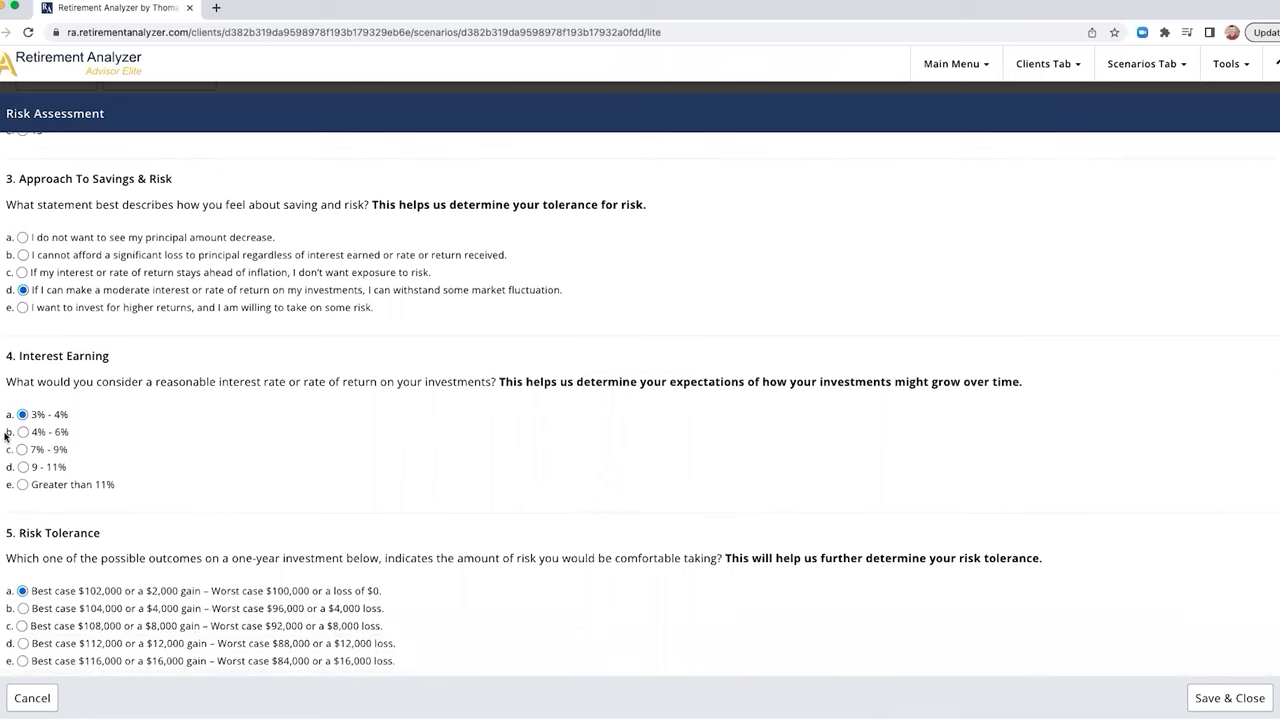
left_click(22, 431)
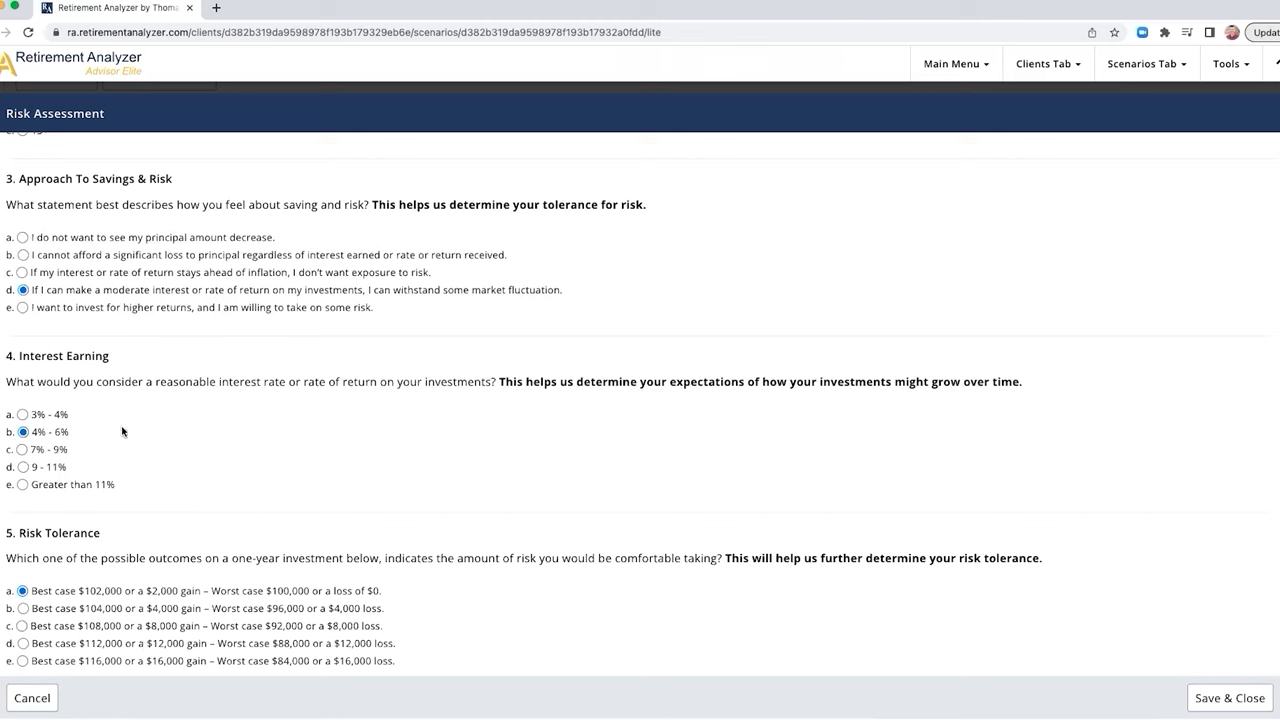
scroll("down", 3)
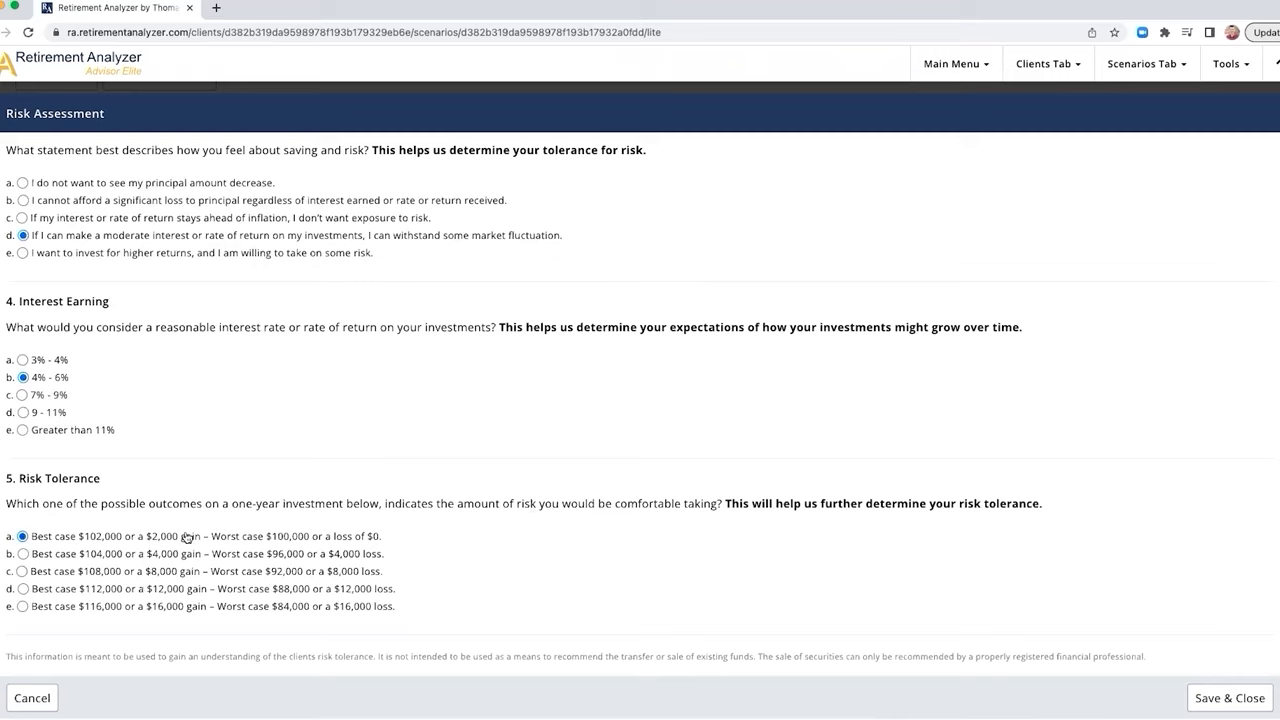
mouse_move(333, 548)
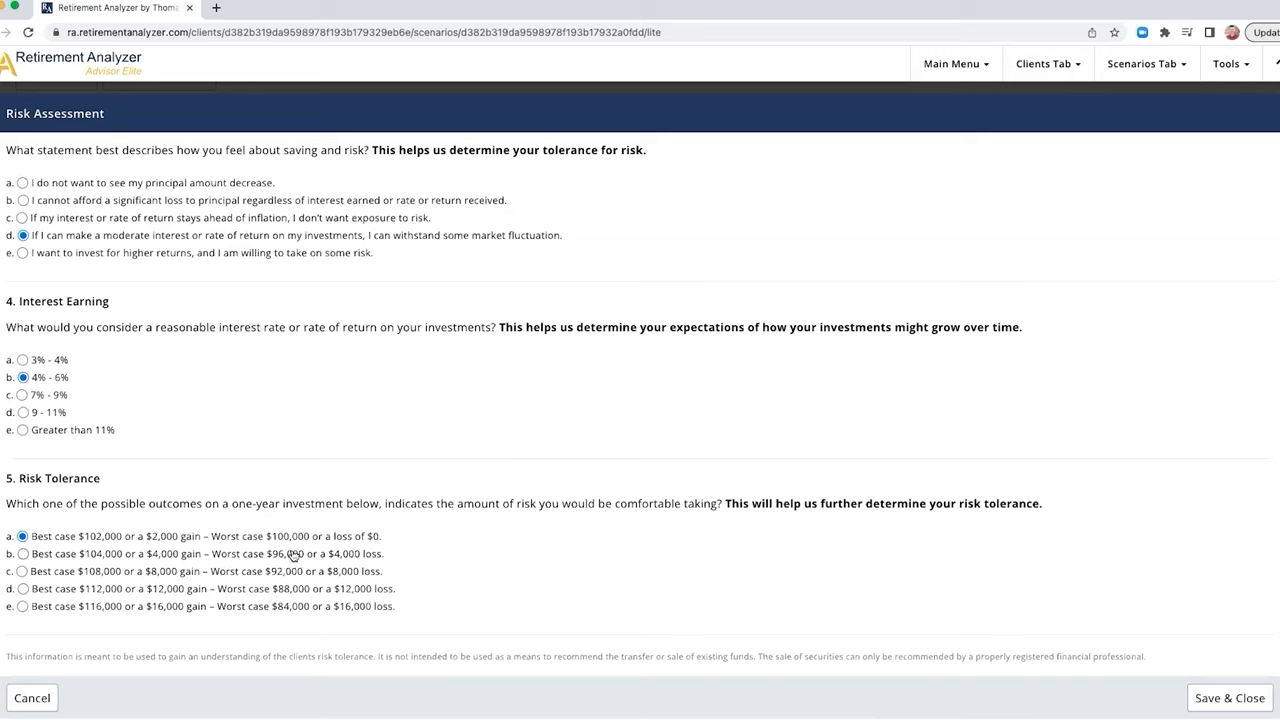
mouse_move(163, 583)
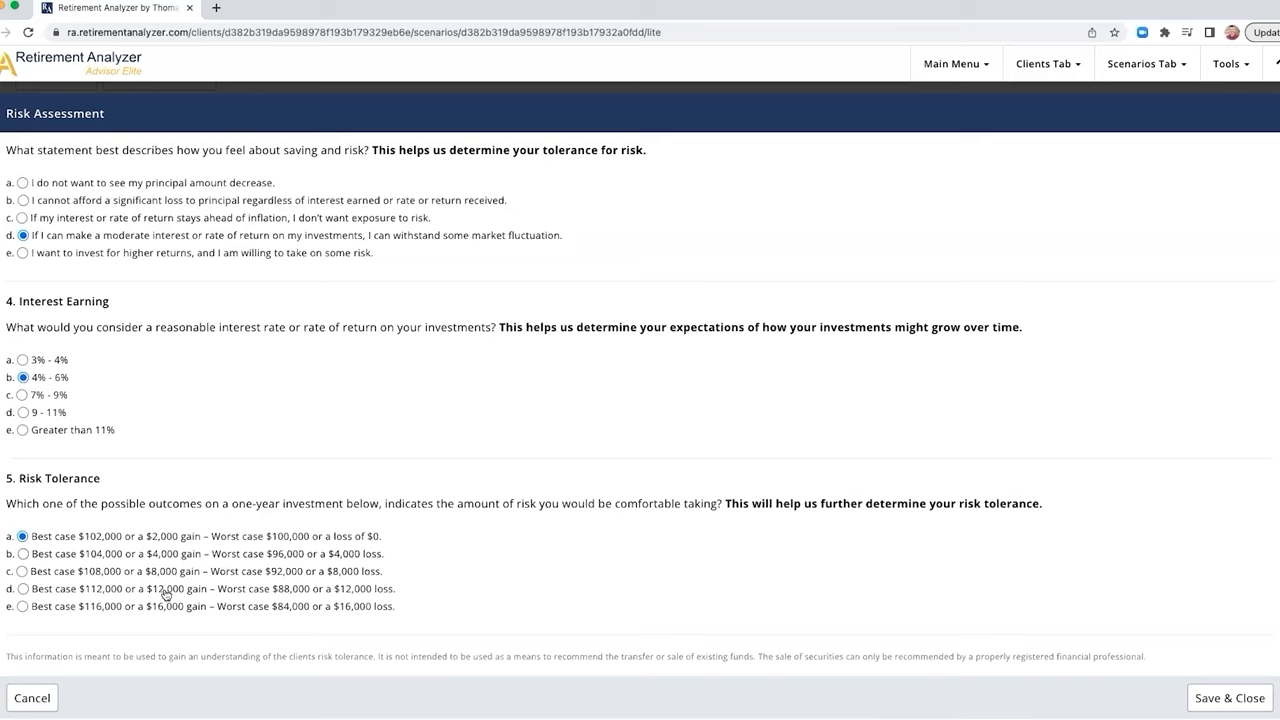
mouse_move(163, 611)
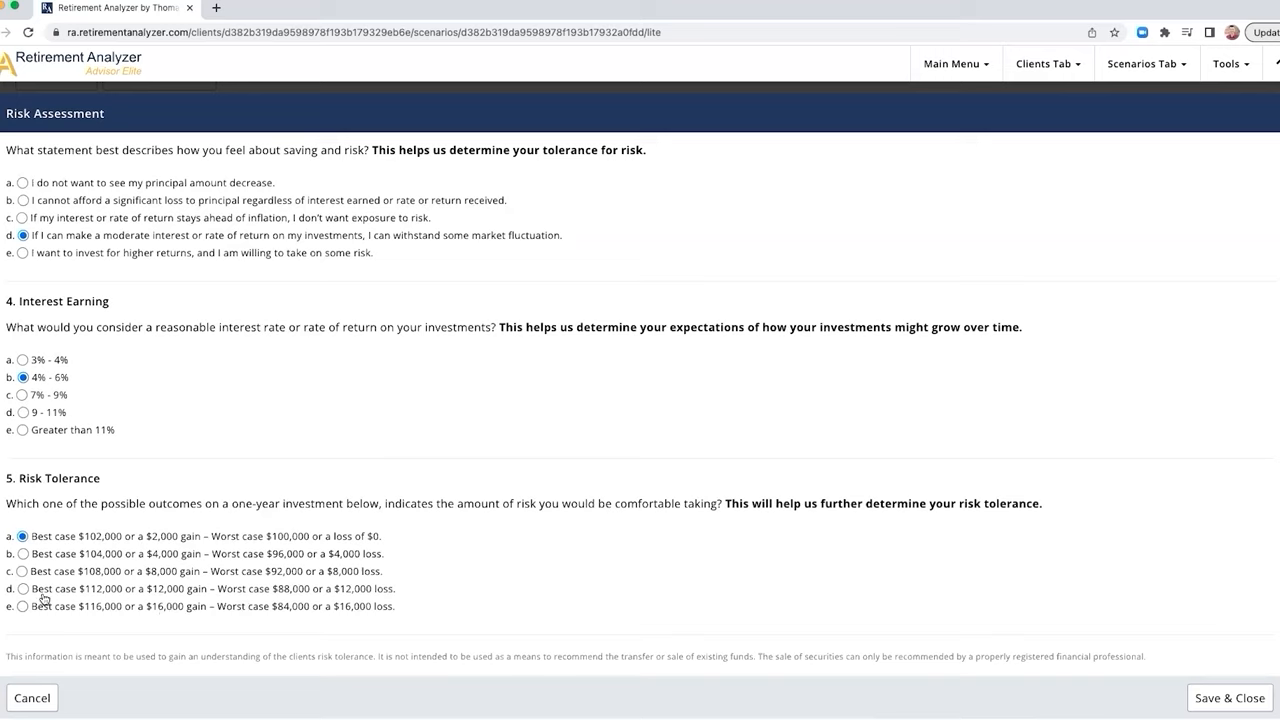
left_click(22, 588)
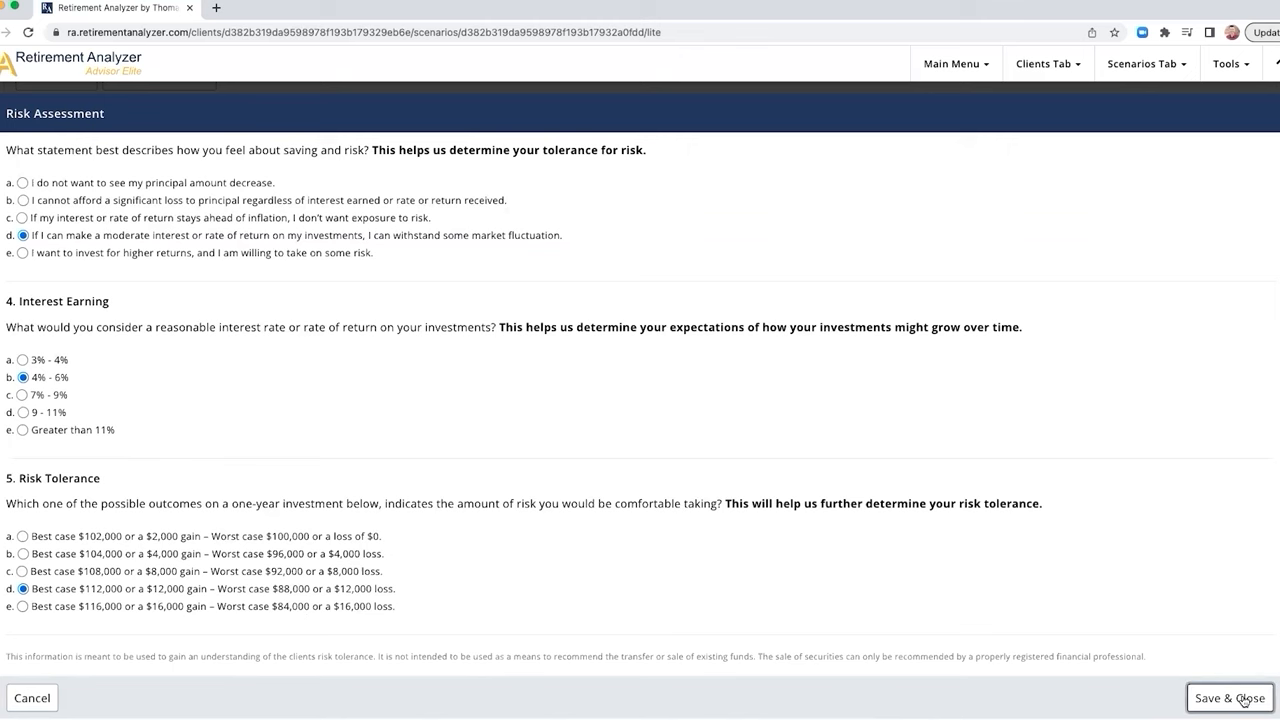
- Save and close the Risk Assessment, giving a 58.25% low-risk desired allocation
left_click(1229, 697)
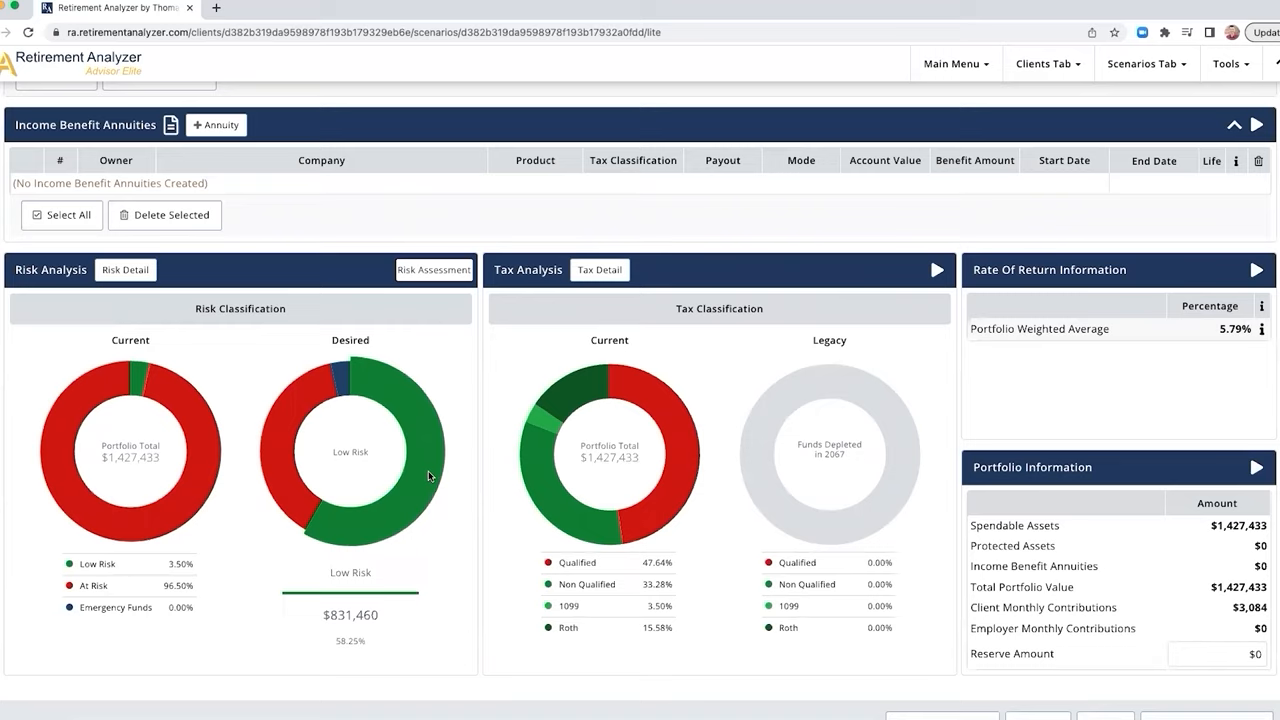
mouse_move(421, 433)
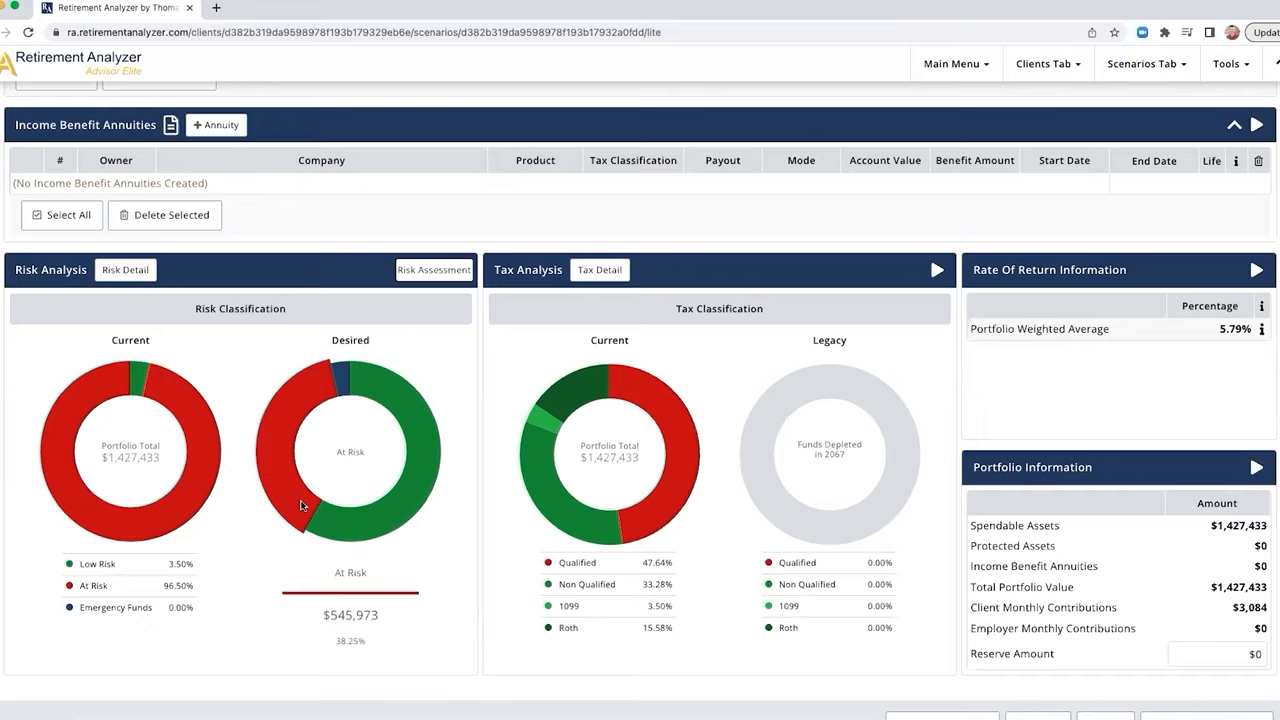
mouse_move(288, 429)
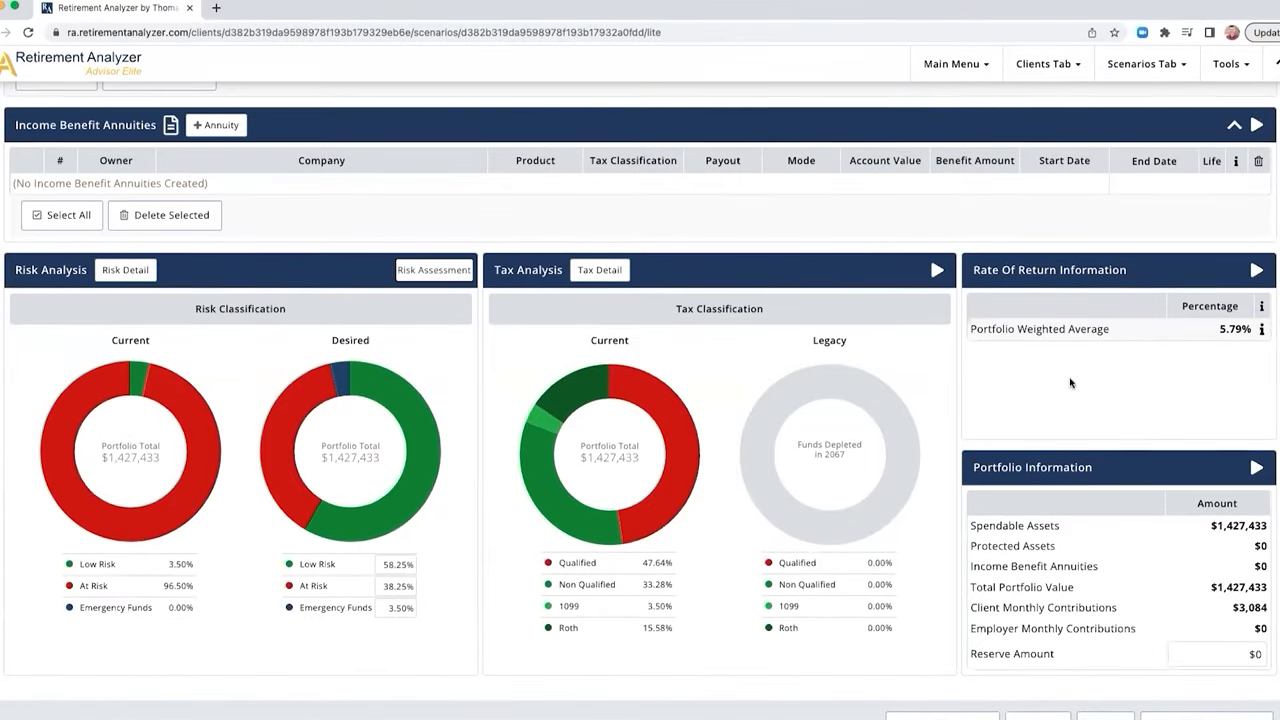
mouse_move(1078, 320)
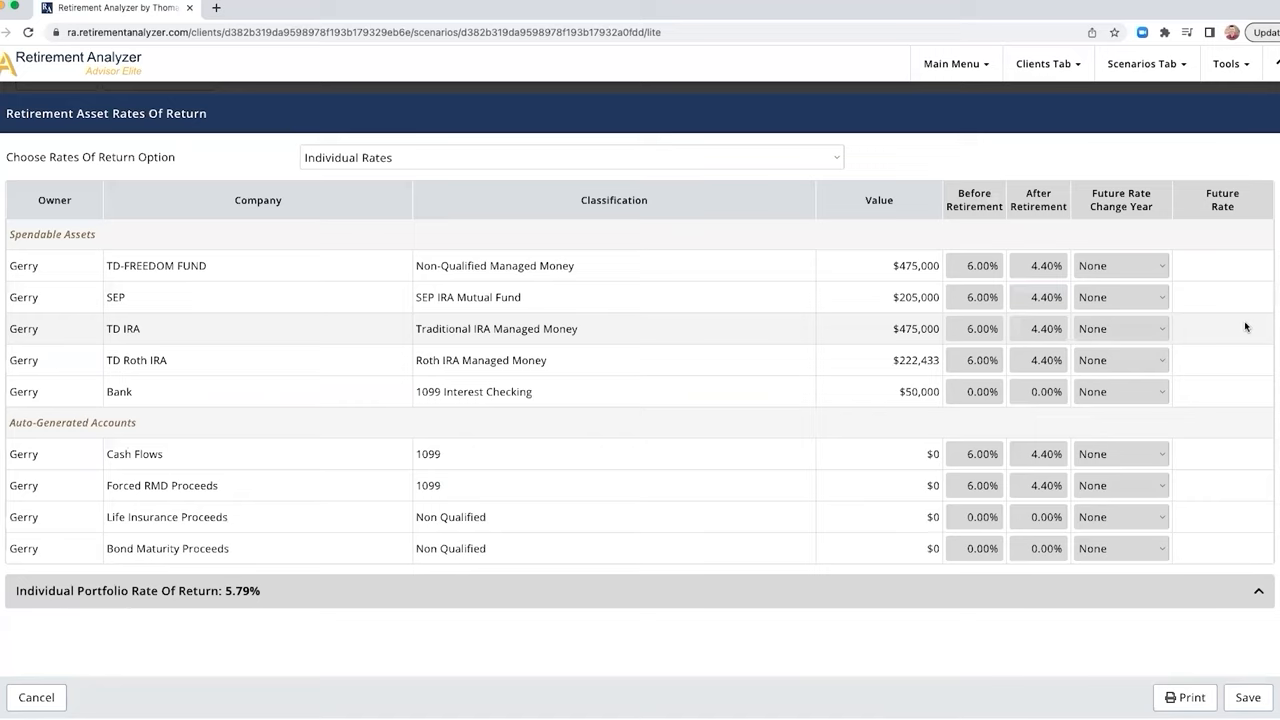
mouse_move(963, 225)
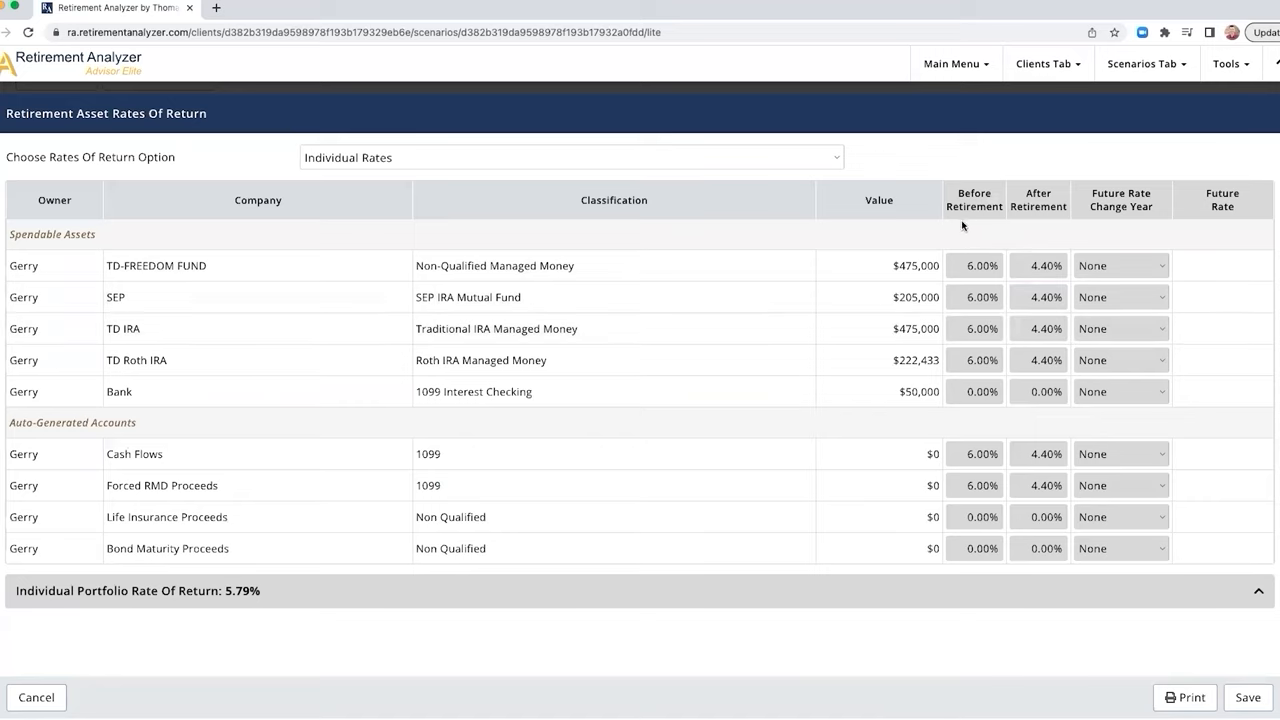
mouse_move(982, 224)
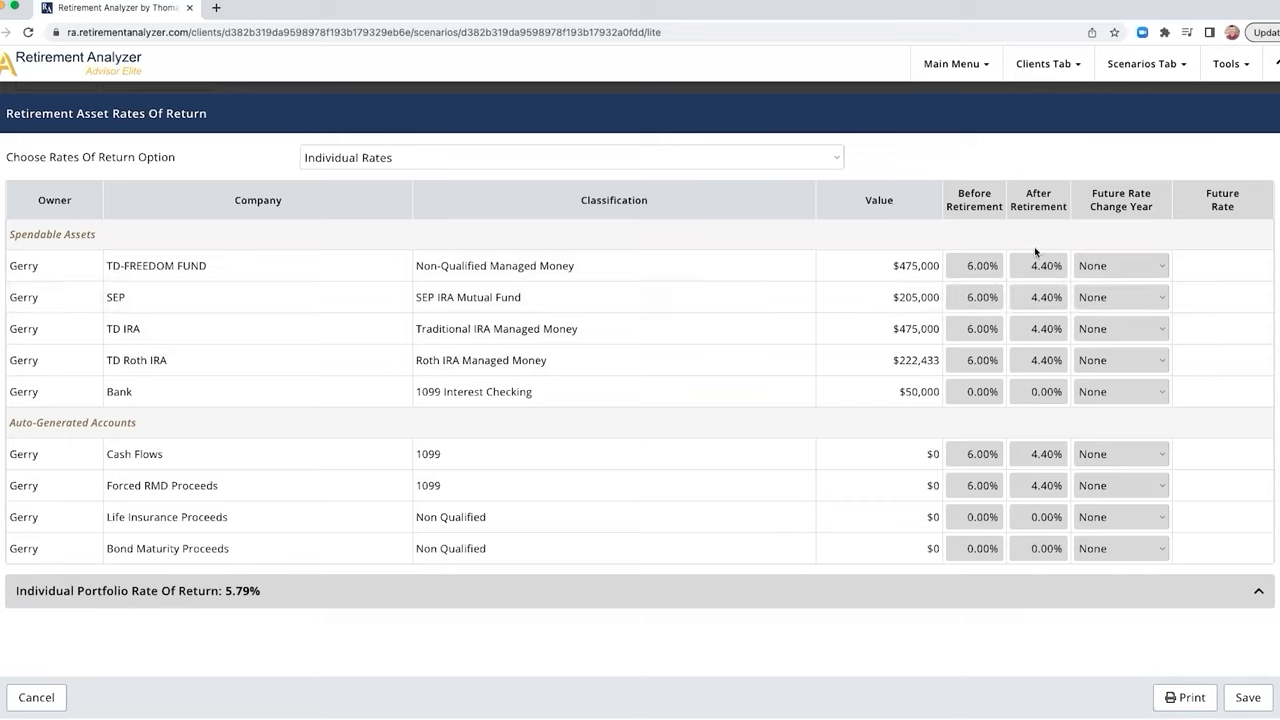
mouse_move(1069, 247)
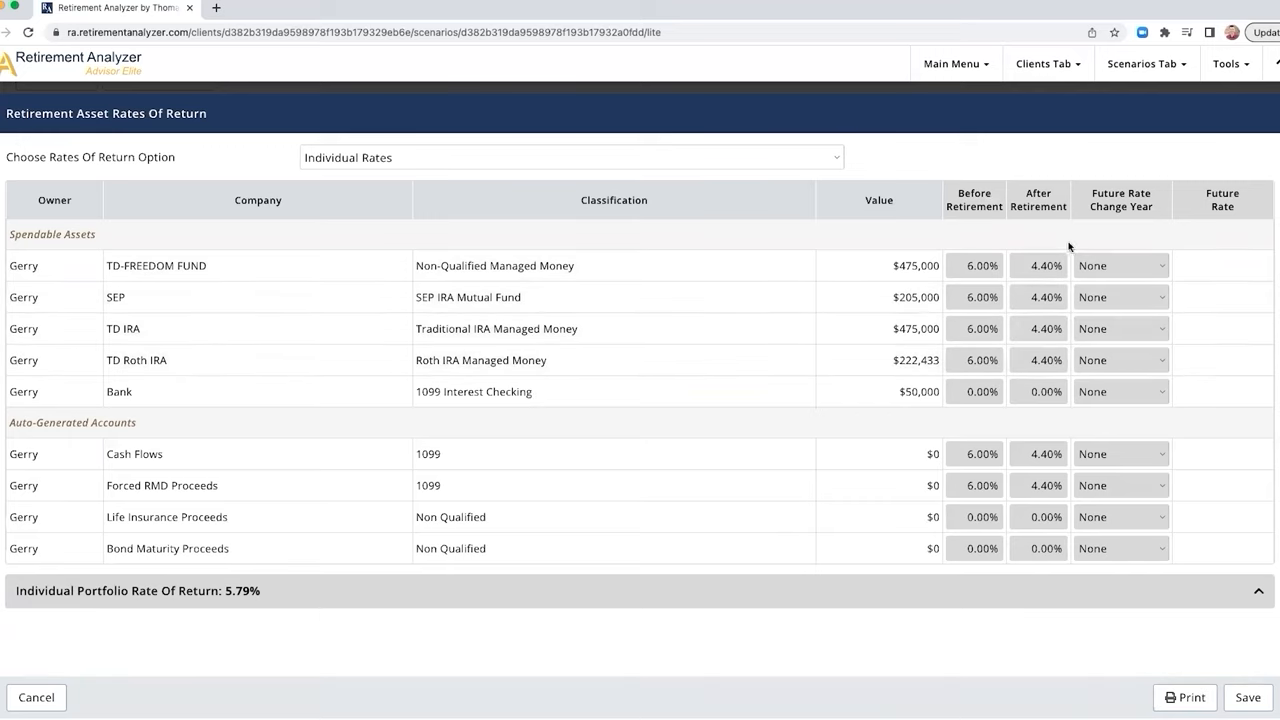